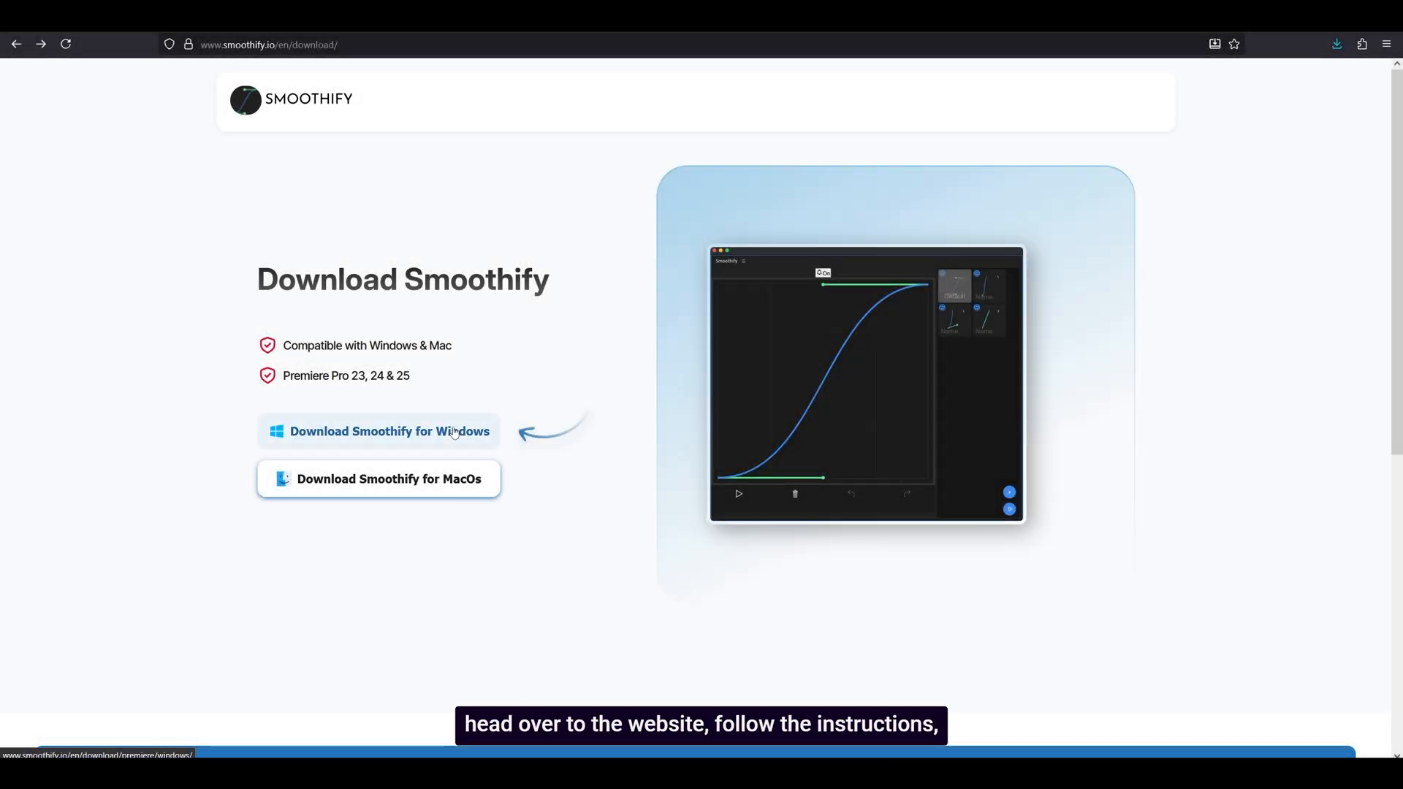
mouse_move(589, 420)
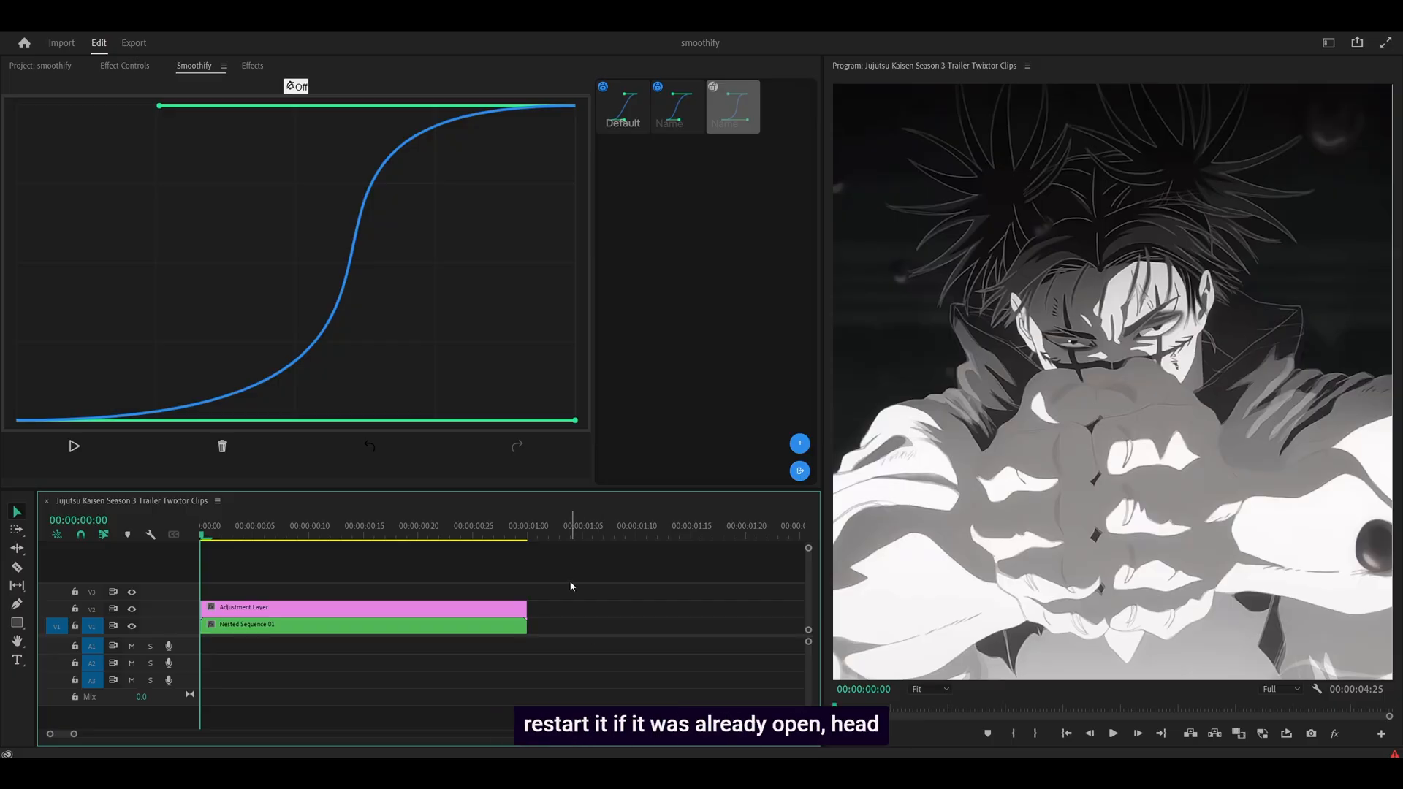
Bring up Smoothify from Window > Extensions and show the adjustment layer's Effect Controls beside it.
left_click(261, 38)
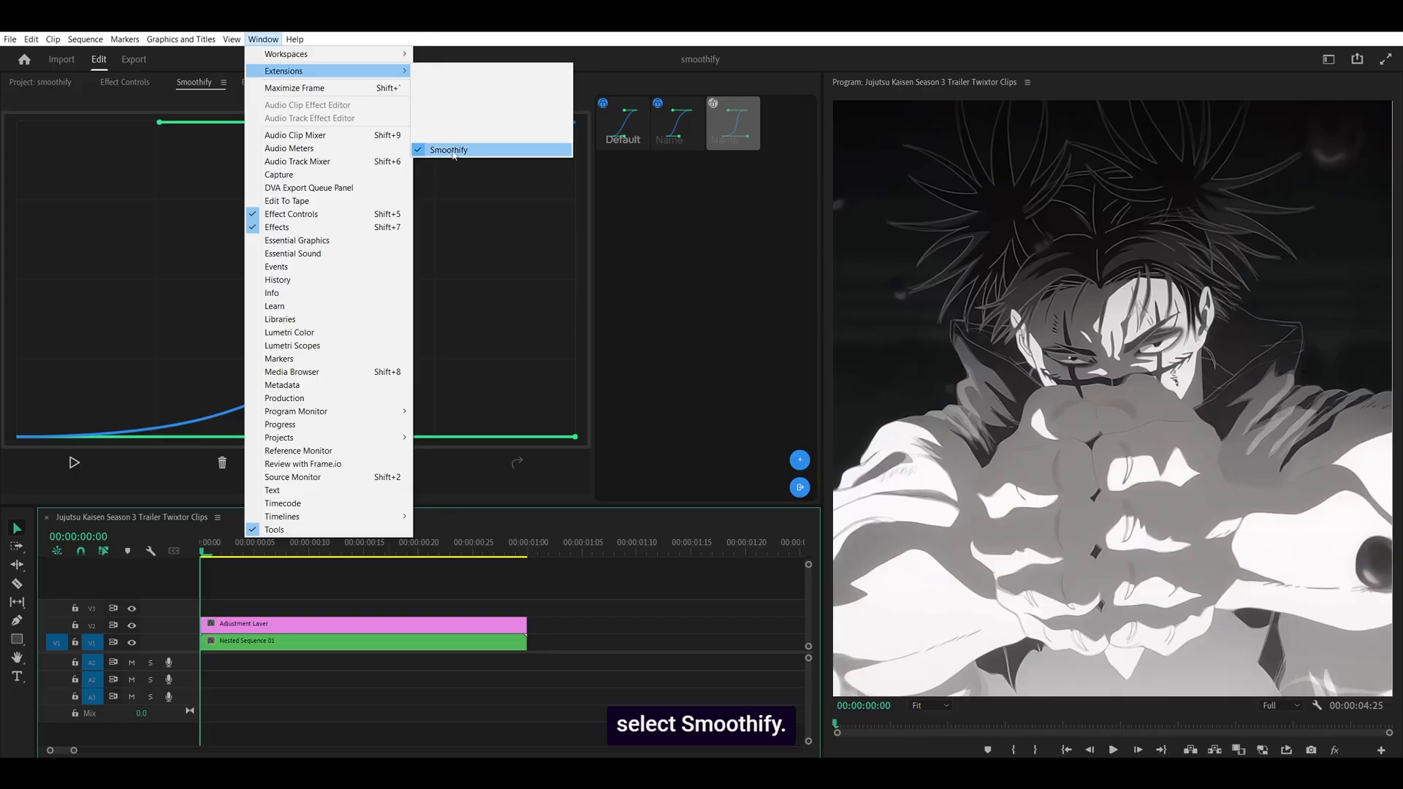
left_click(449, 149)
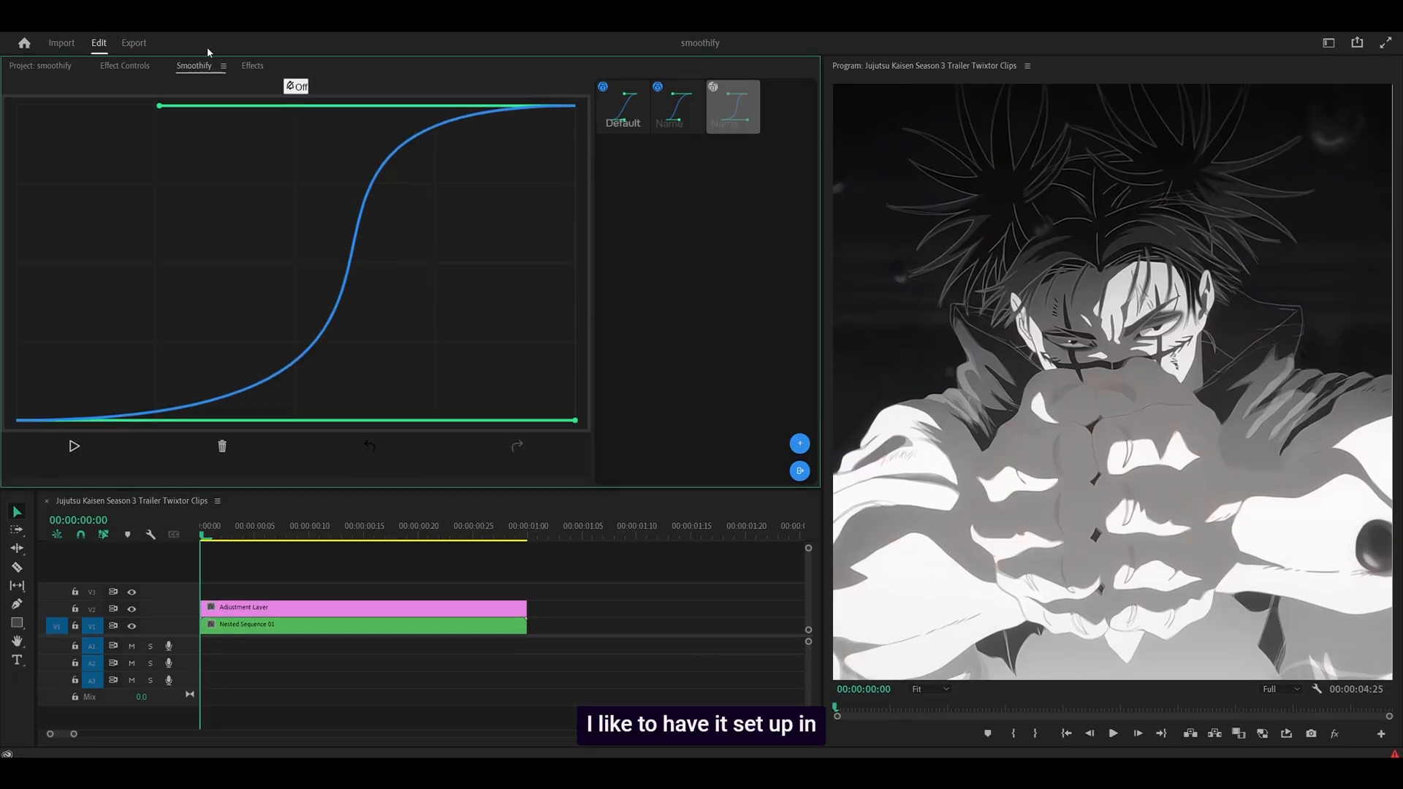
mouse_move(78, 58)
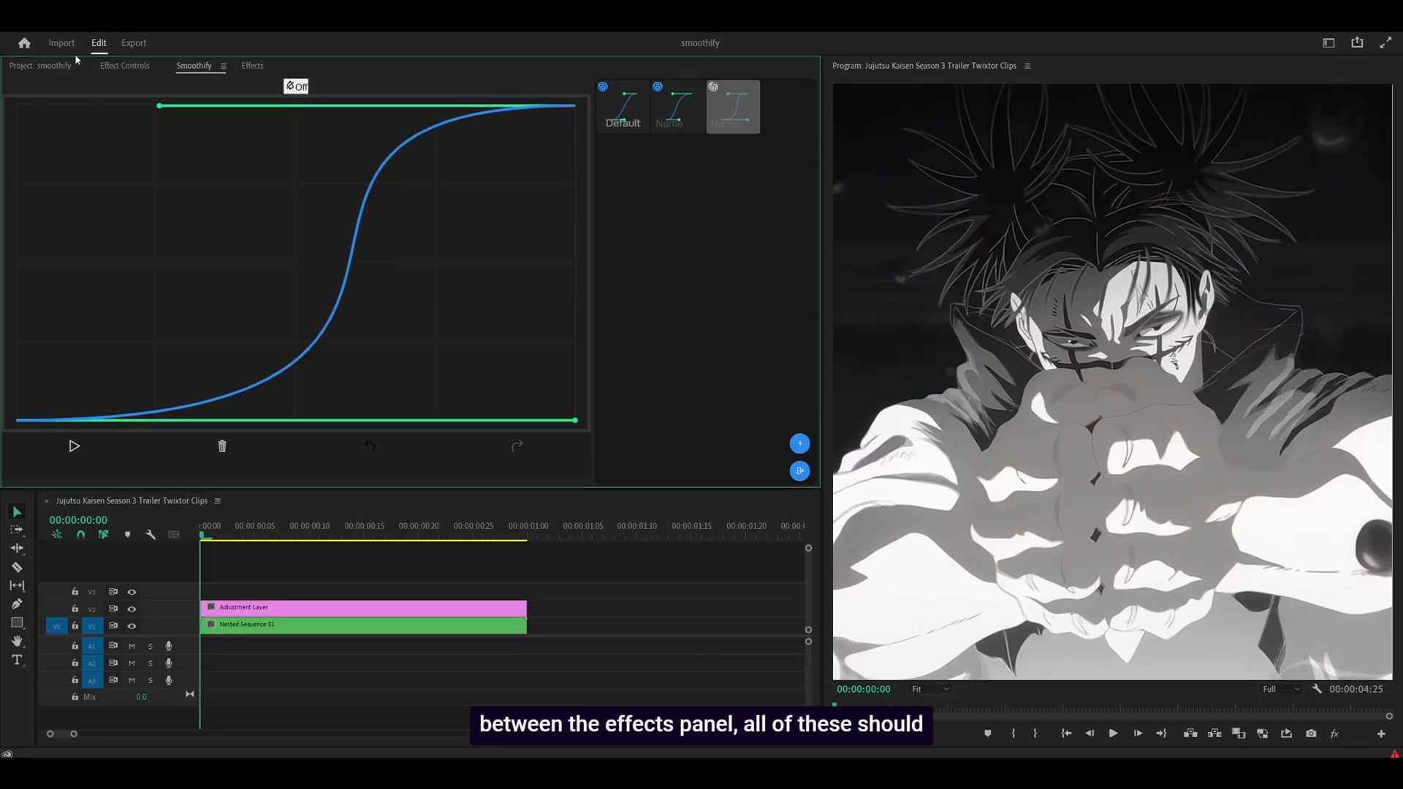
mouse_move(979, 131)
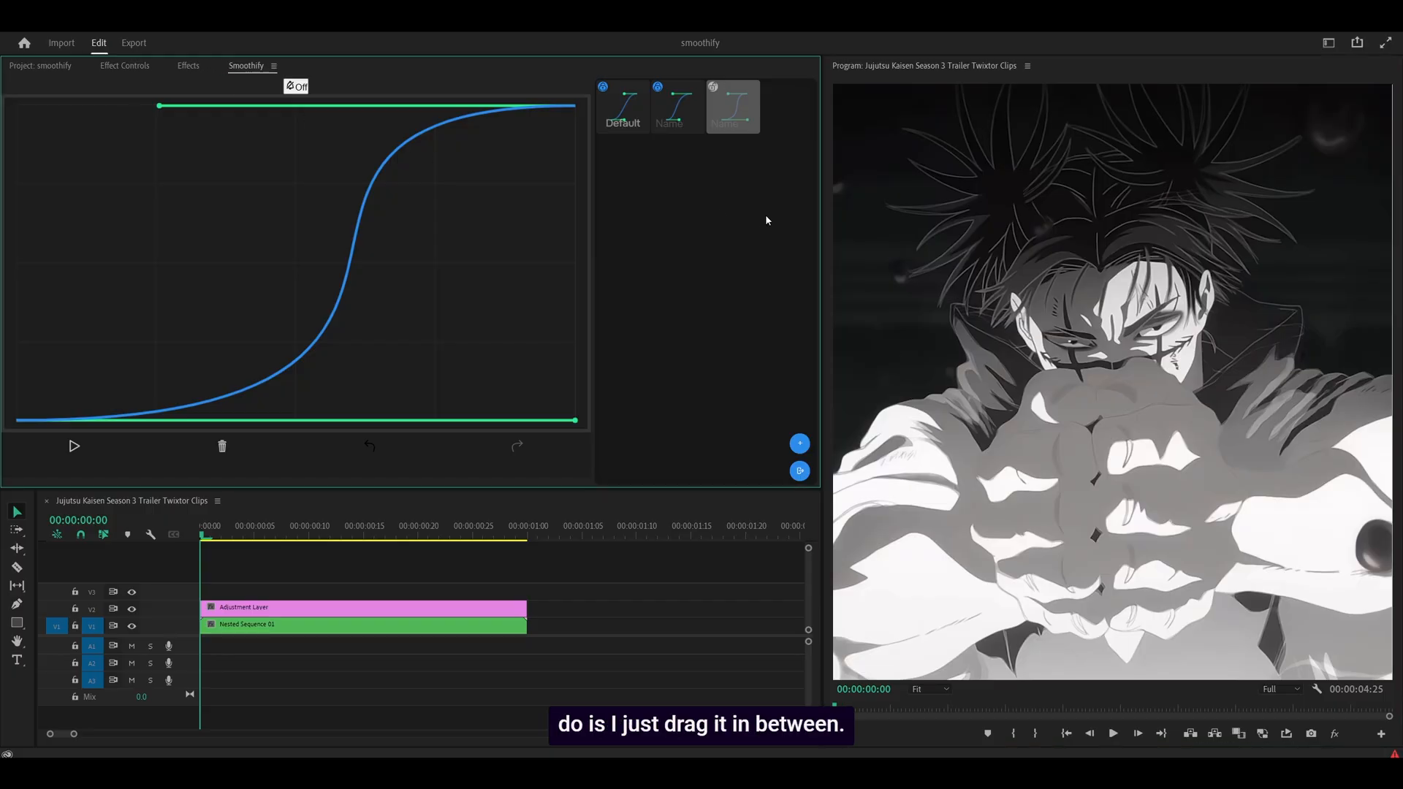
mouse_move(884, 259)
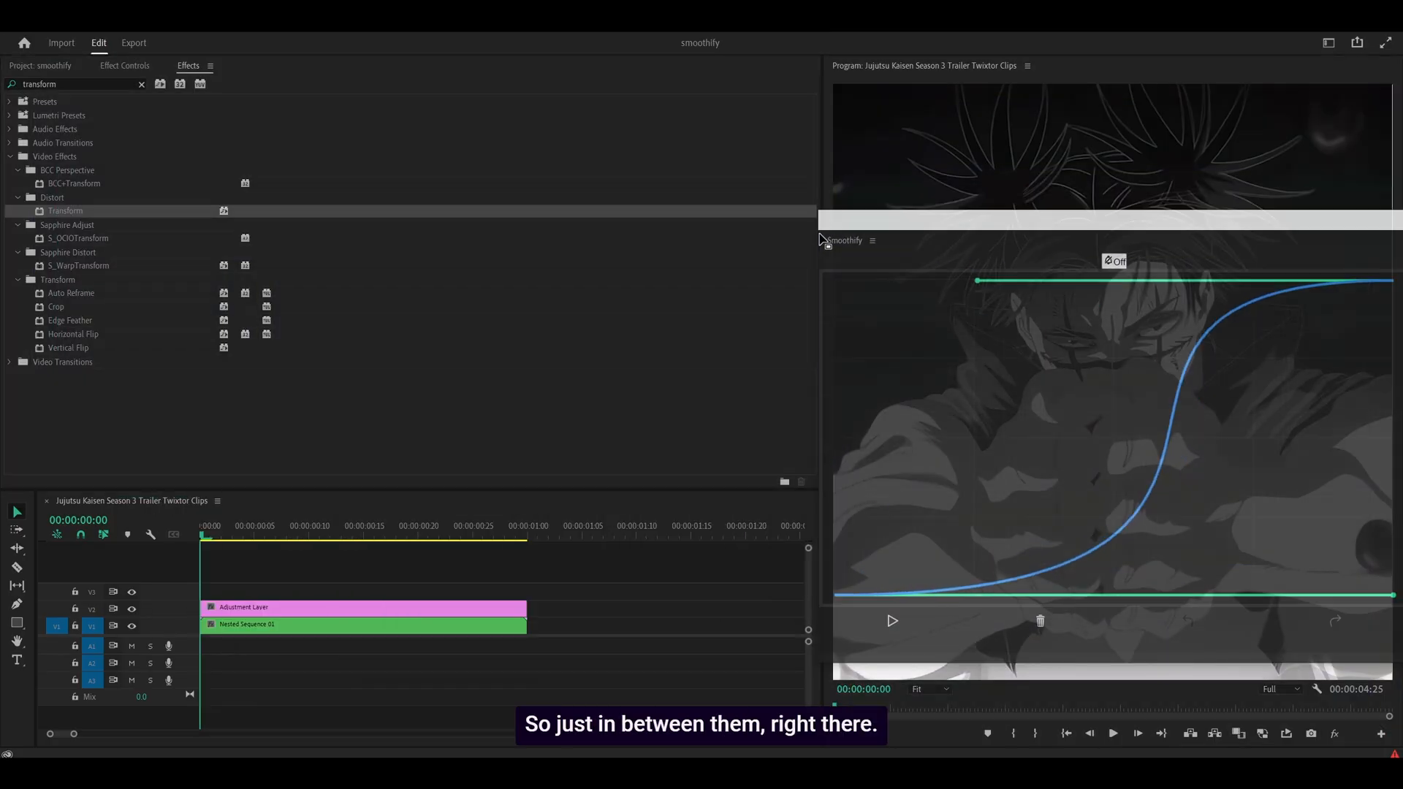
left_click(124, 66)
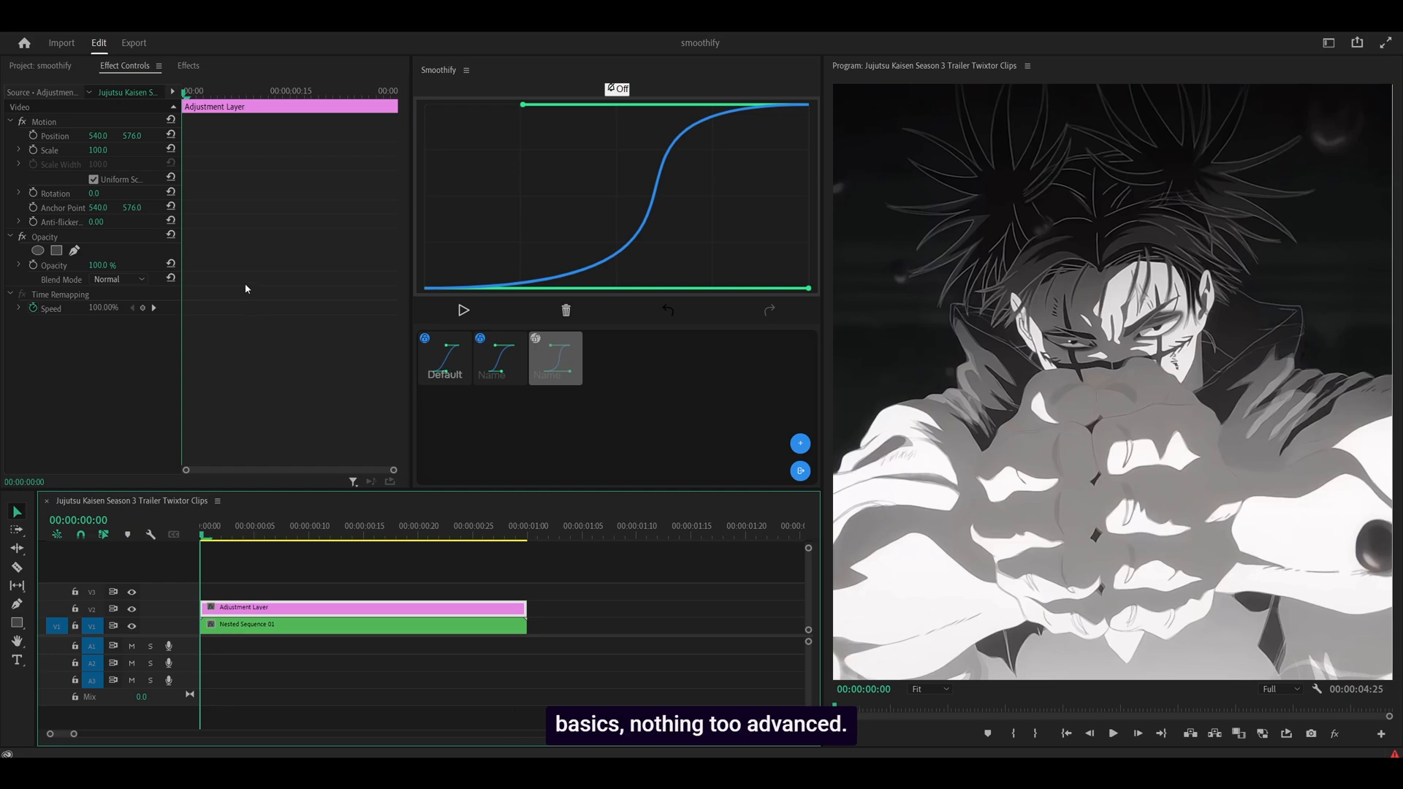
mouse_move(195, 70)
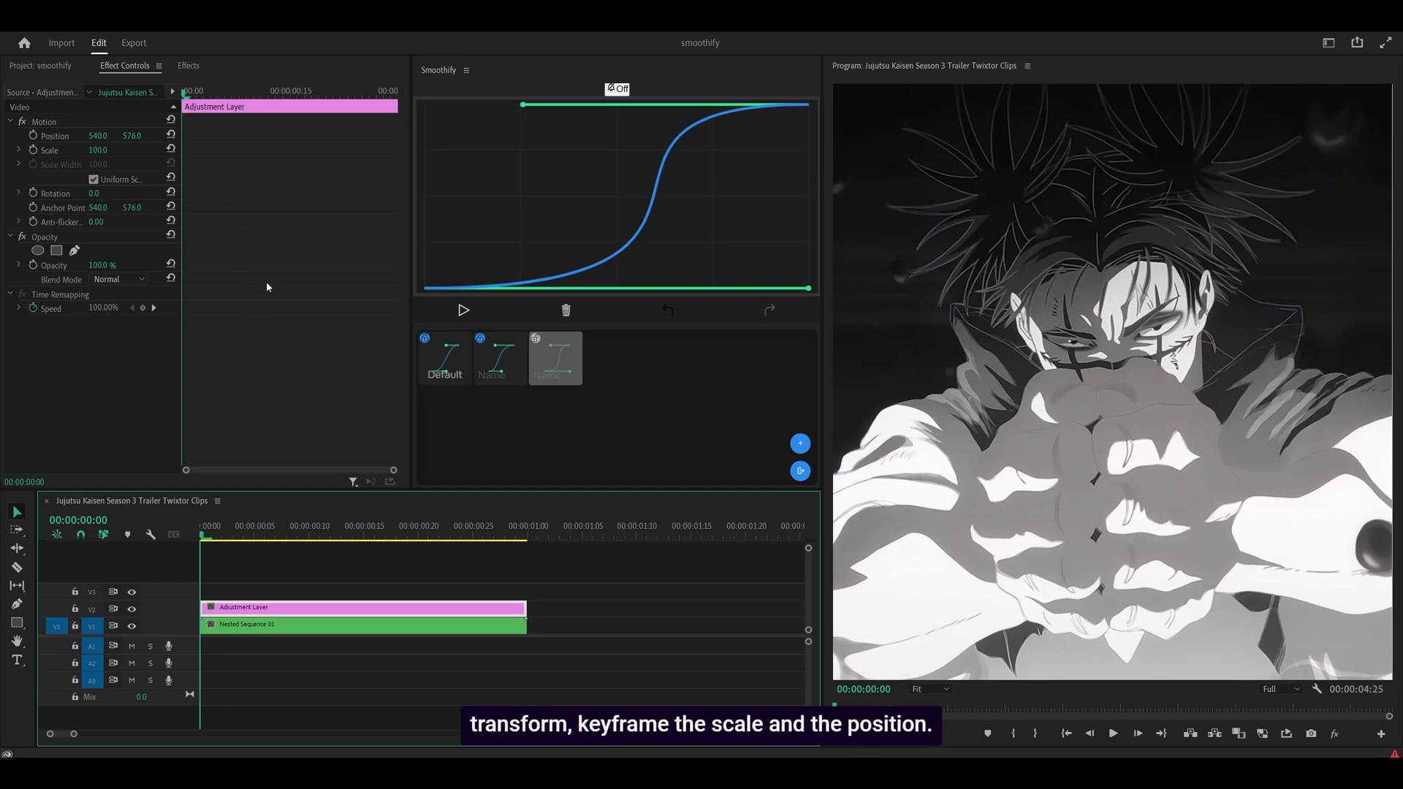
mouse_move(612, 348)
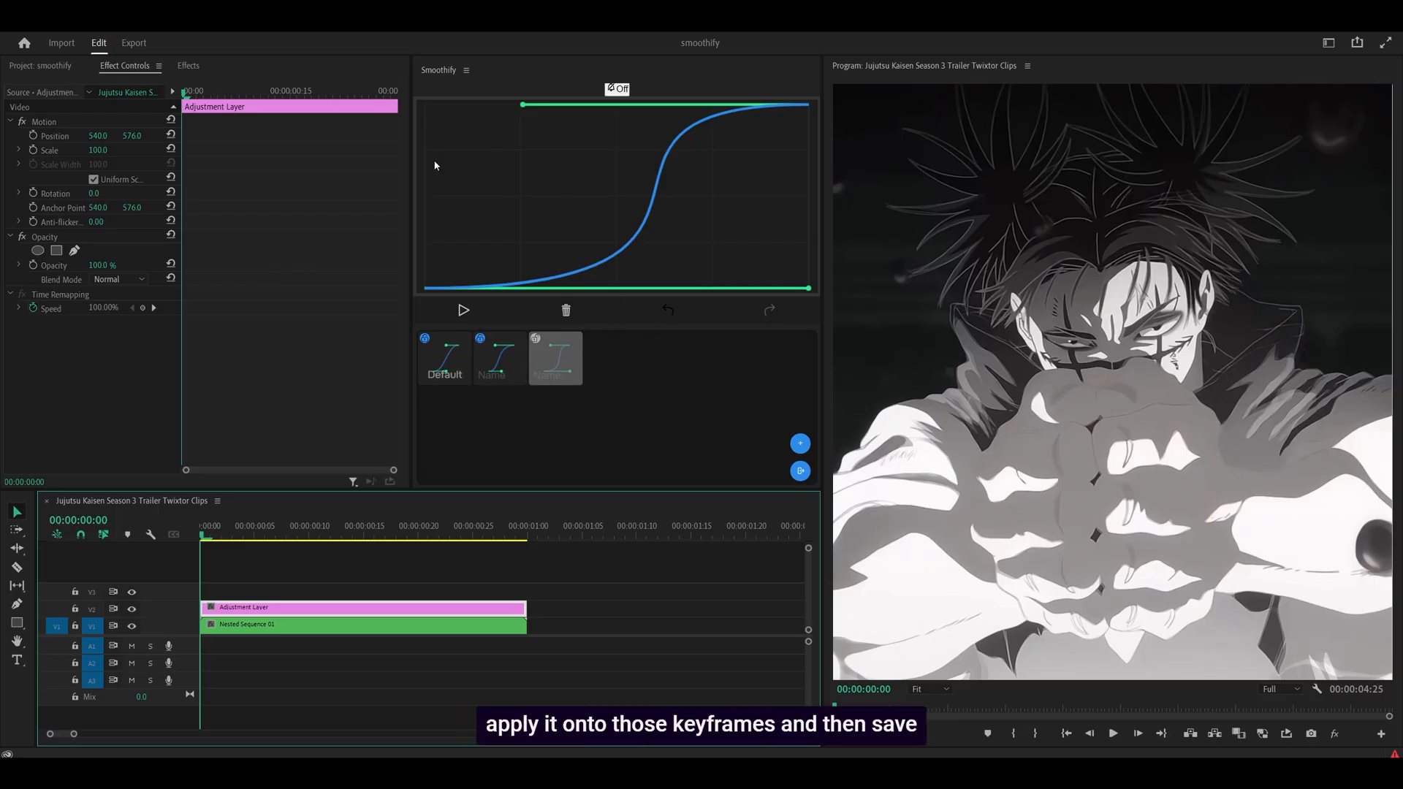
mouse_move(827, 475)
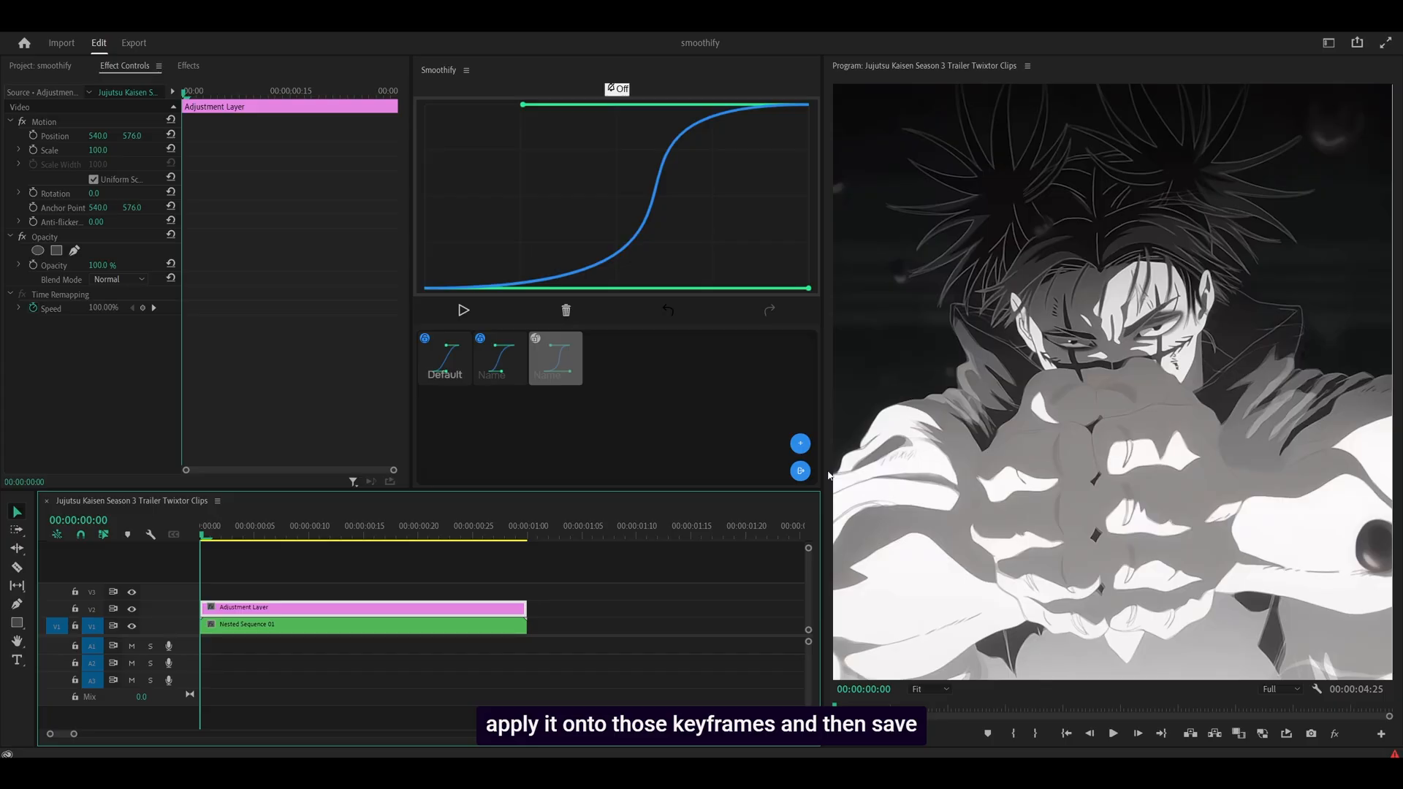
mouse_move(239, 682)
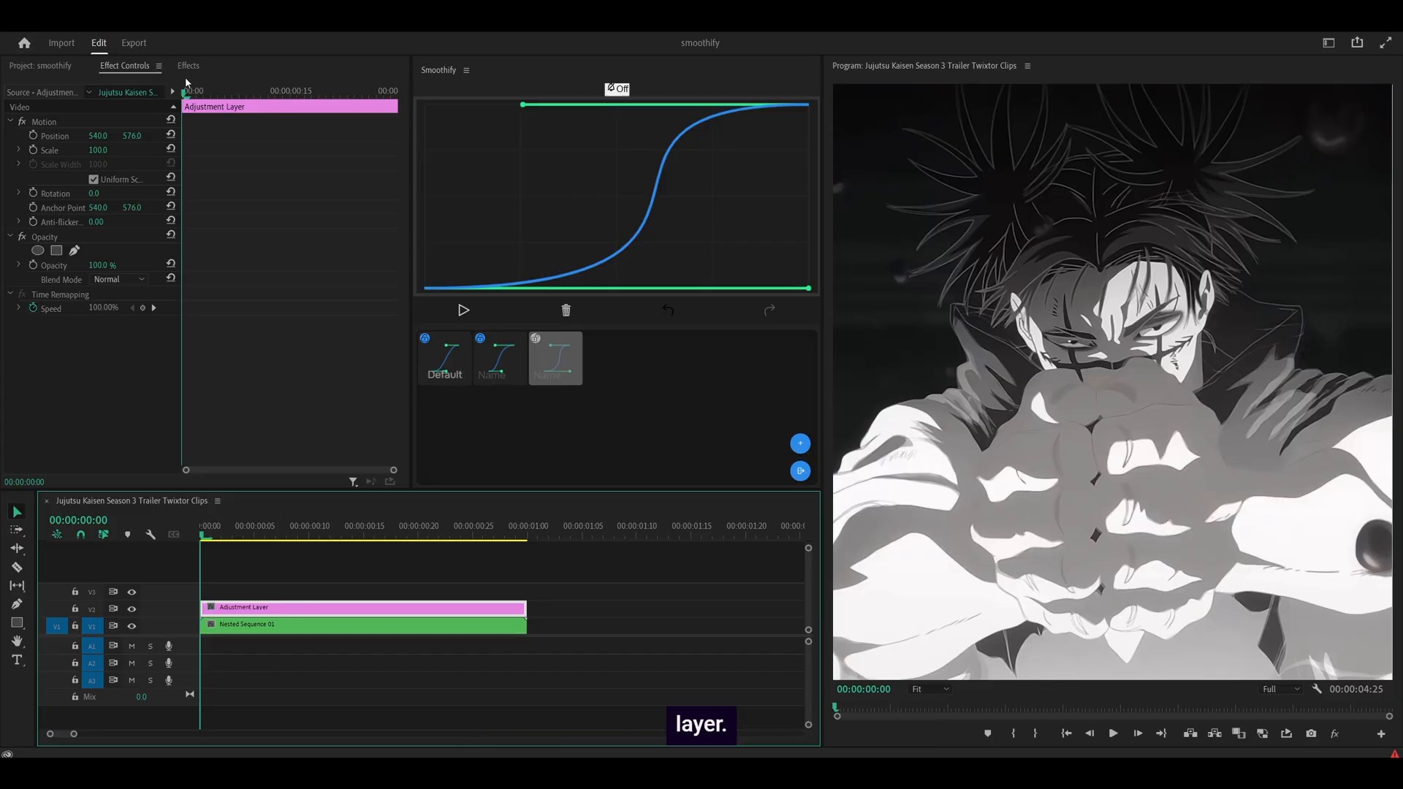
Add the Transform effect to the adjustment layer and keyframe Position and Scale at frame 0 and at 00:29.
left_click(189, 66)
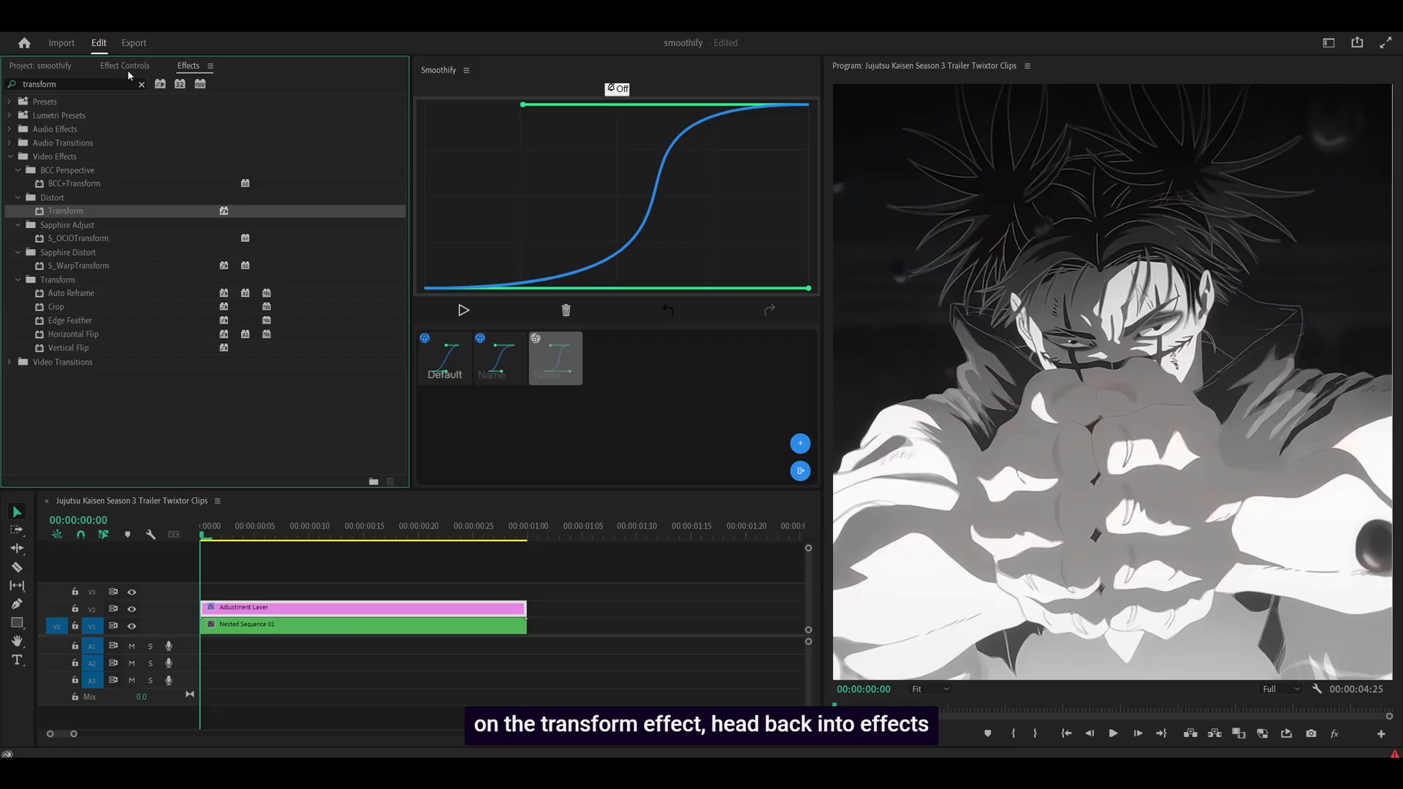
left_click(122, 66)
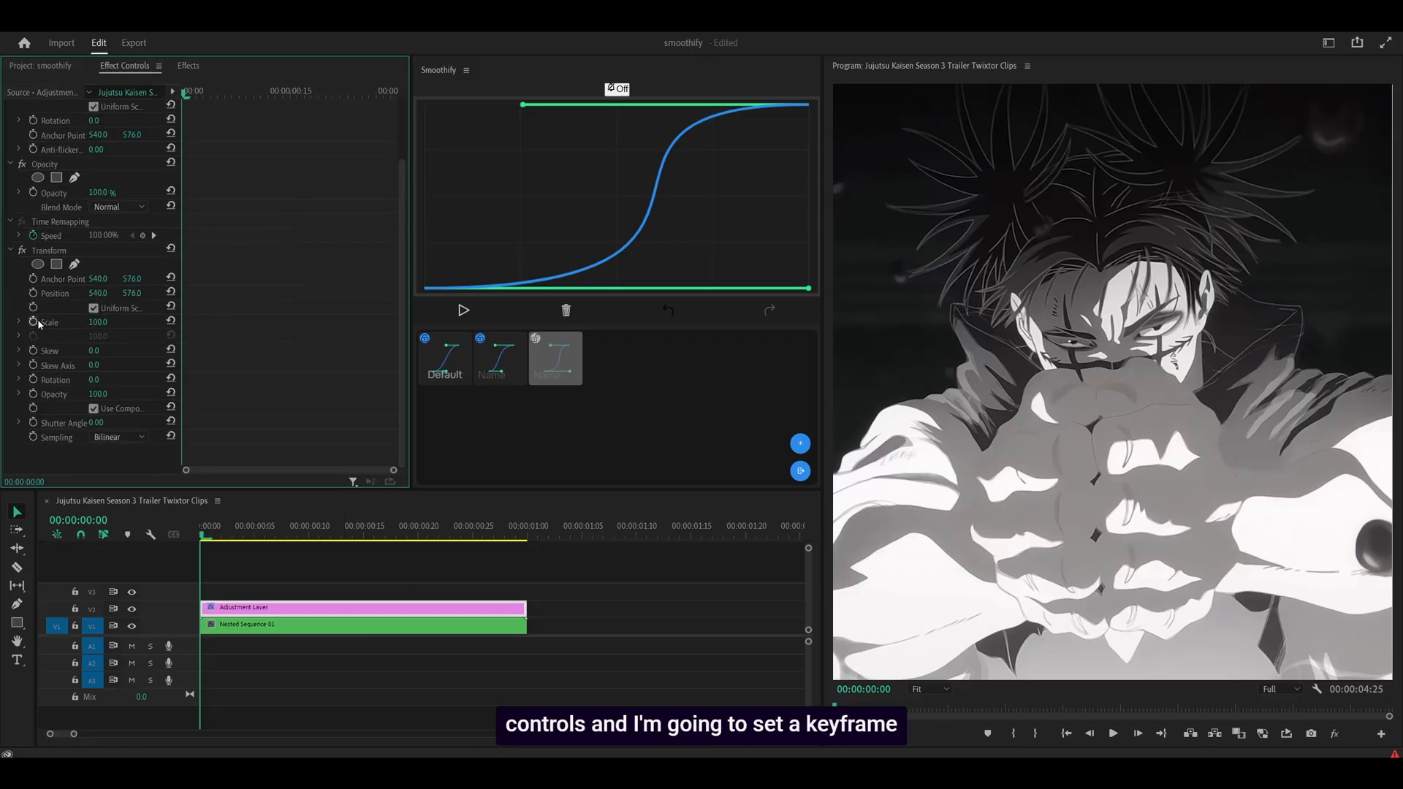
left_click(34, 321)
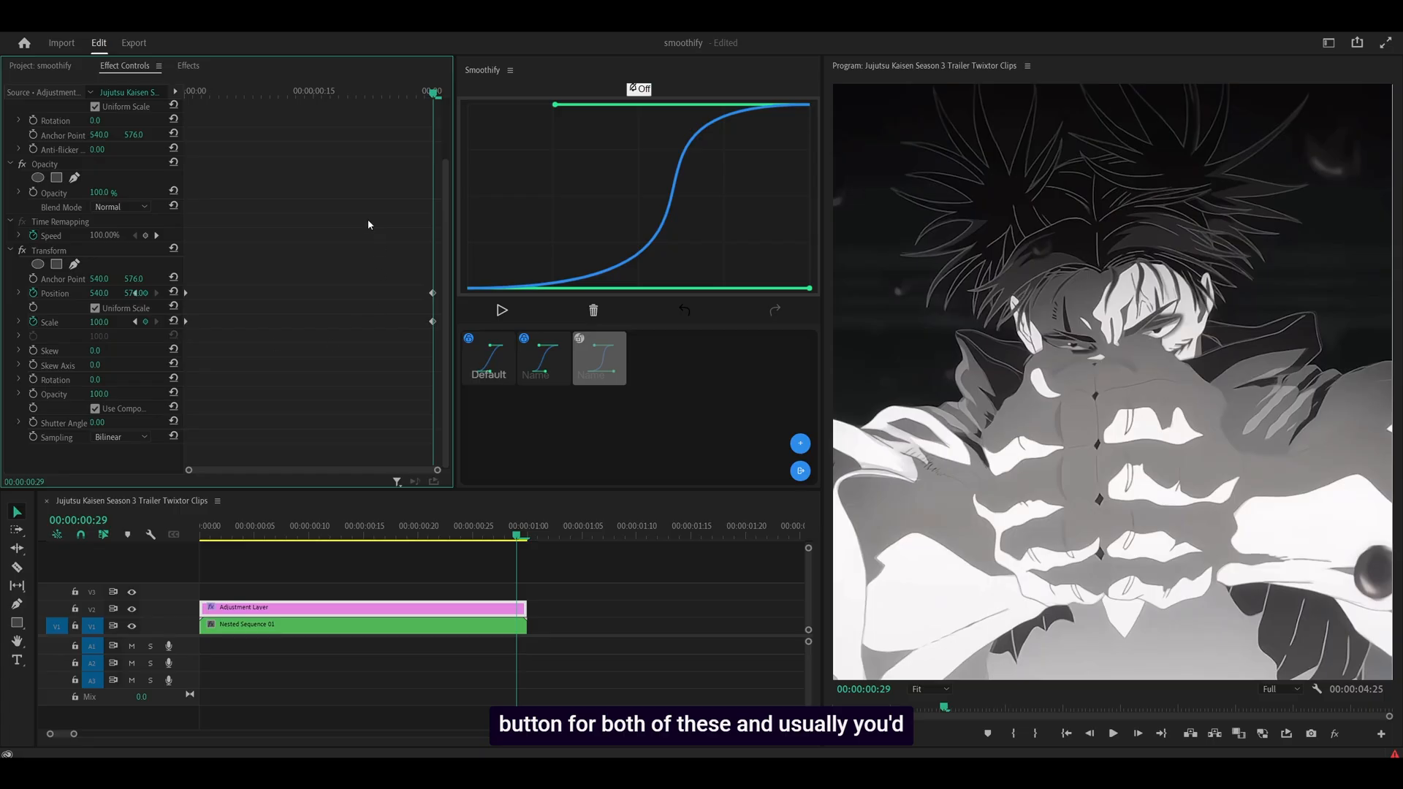
mouse_move(306, 187)
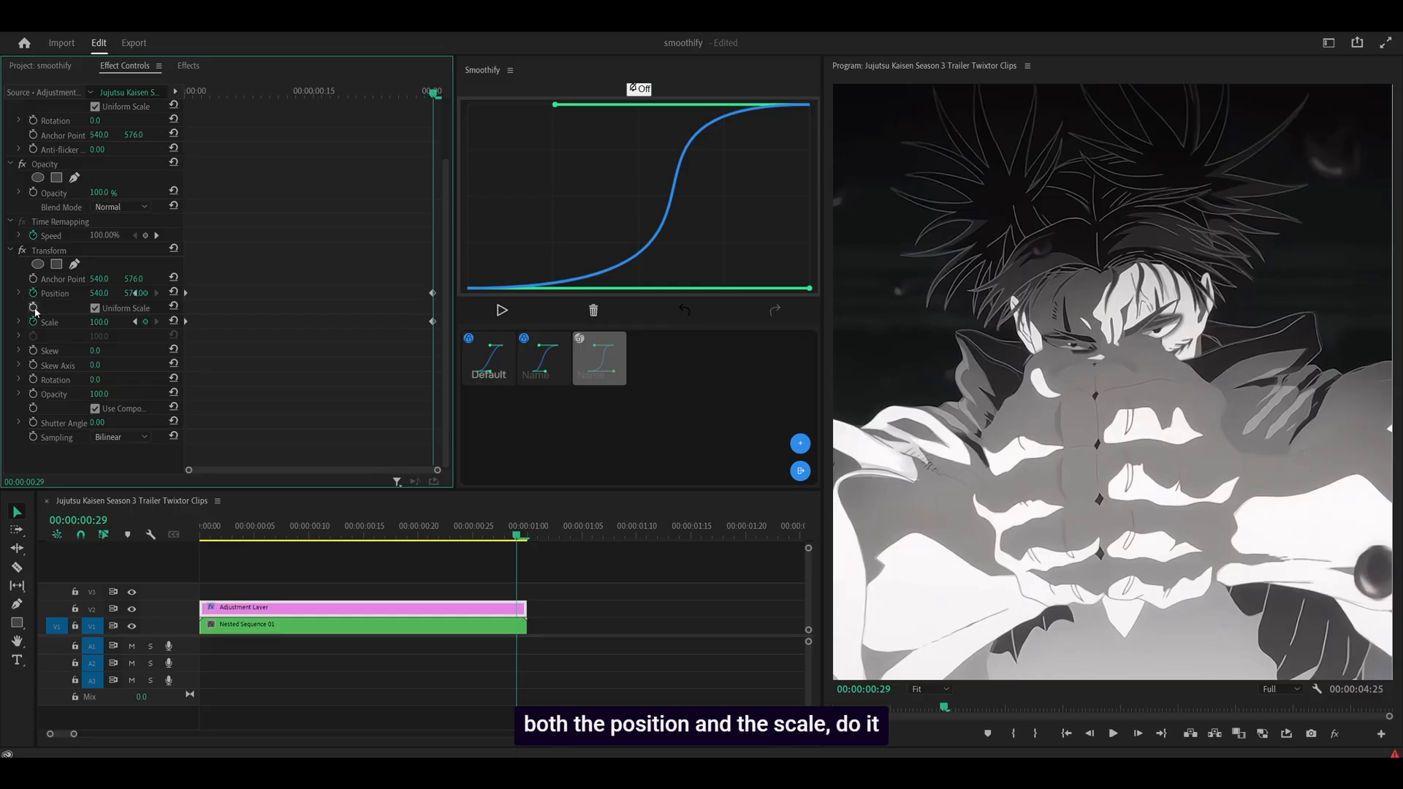
left_click(19, 293)
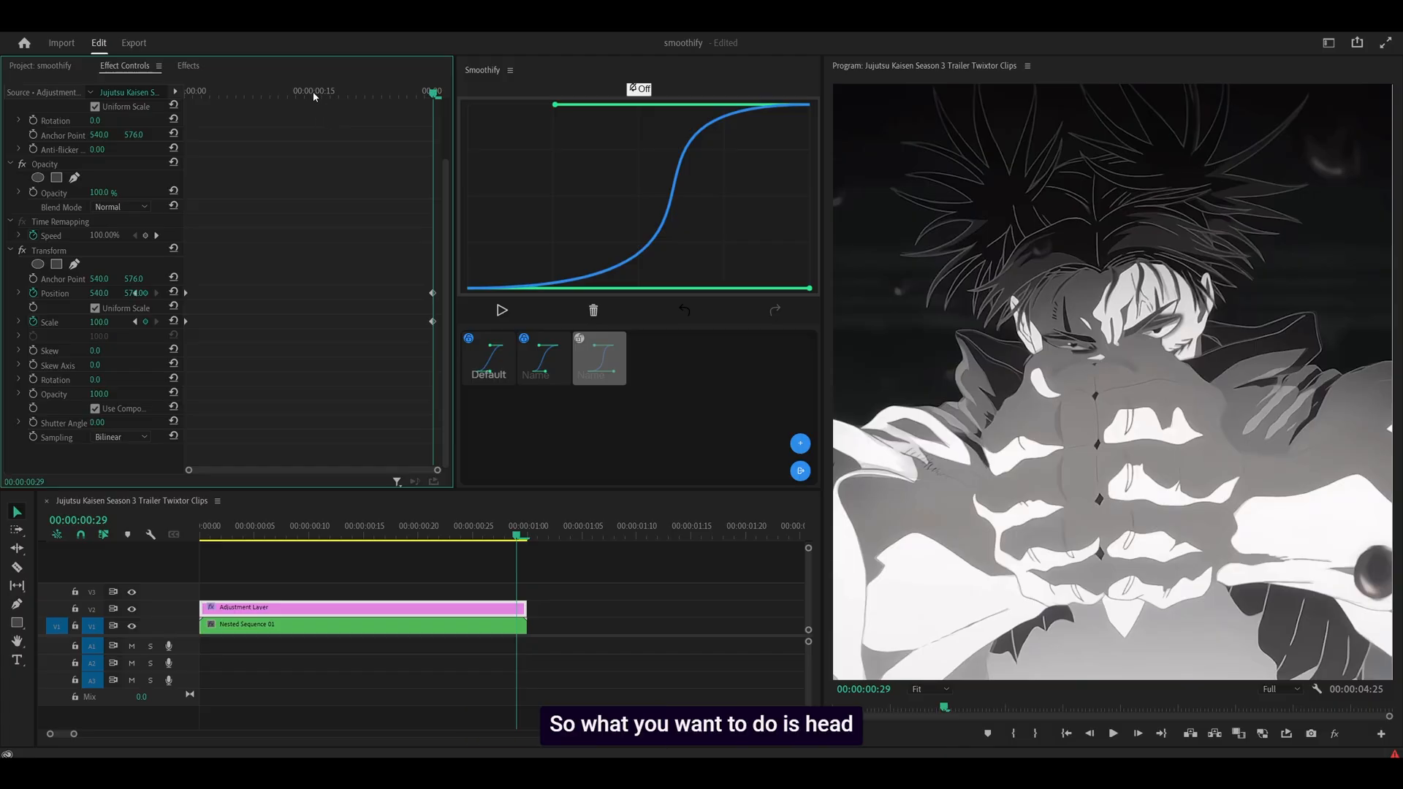
Apply Smoothify's default ease to the Position and Scale keyframes.
left_click(340, 524)
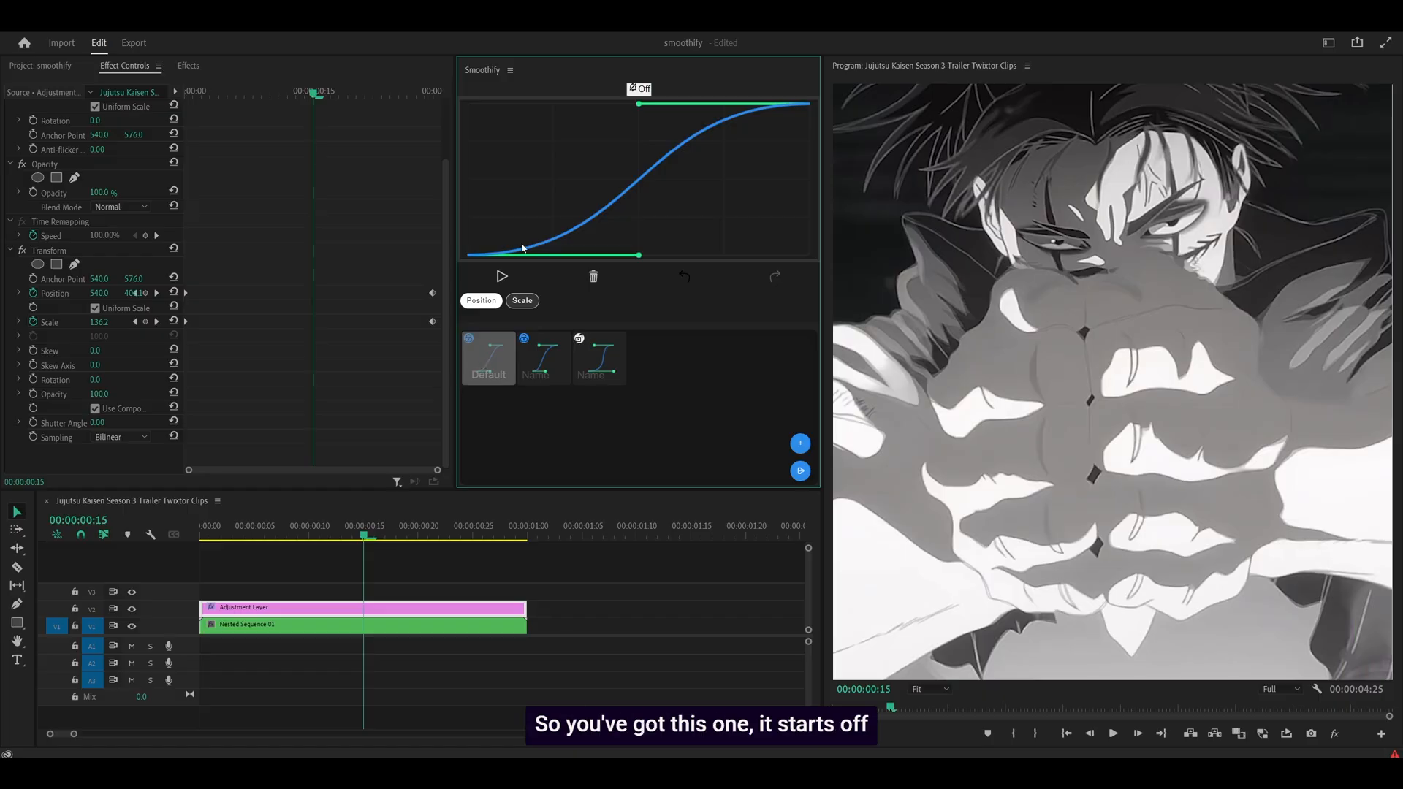
mouse_move(644, 216)
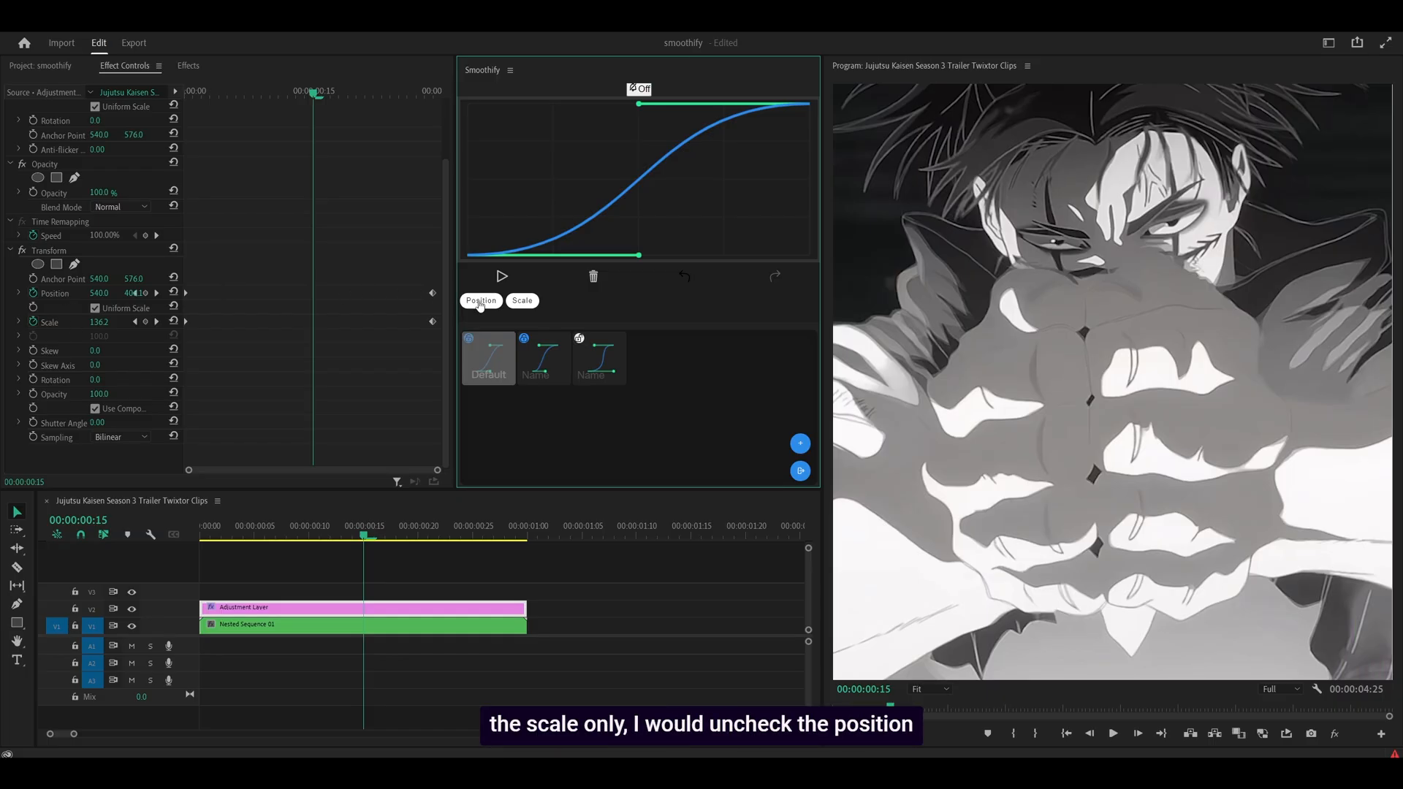
left_click(523, 299)
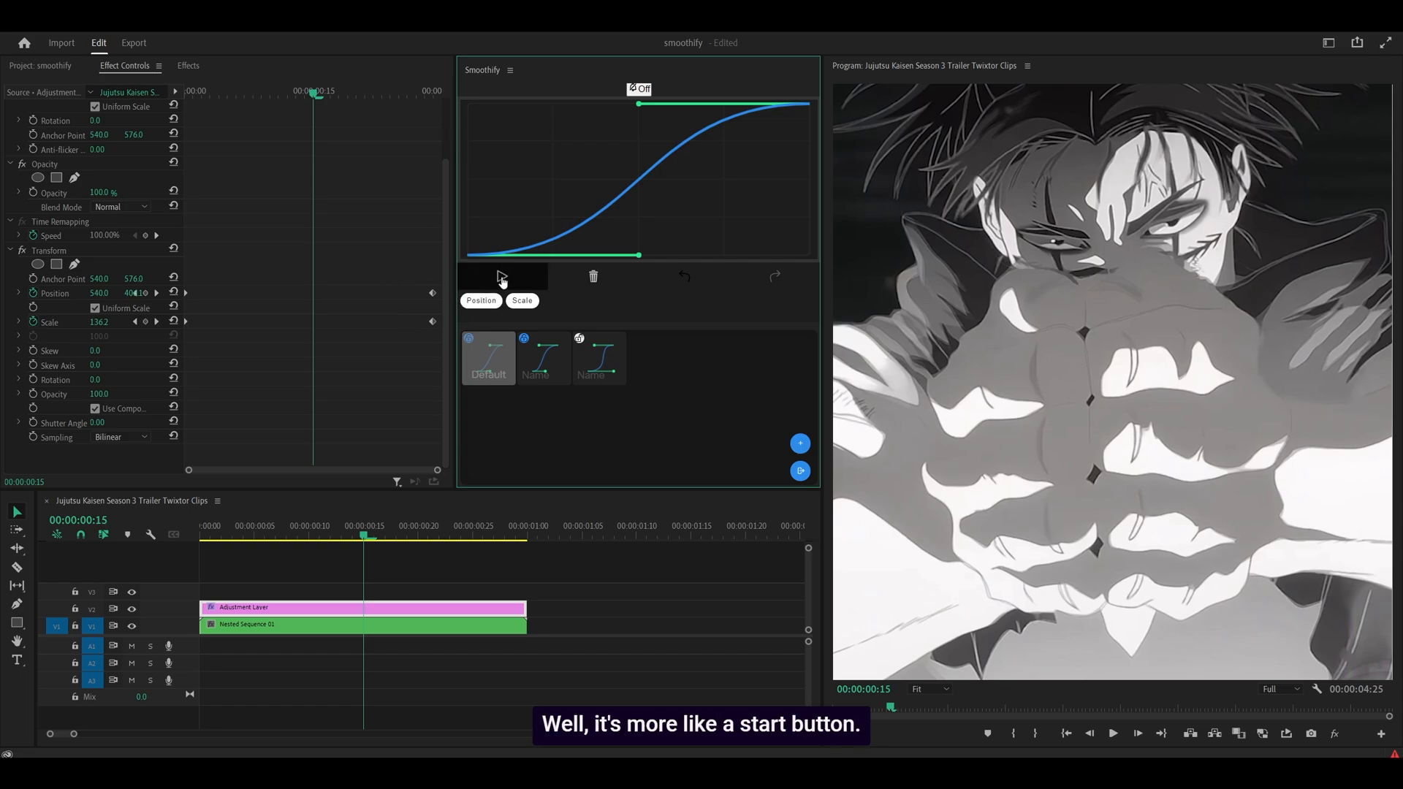
left_click(502, 277)
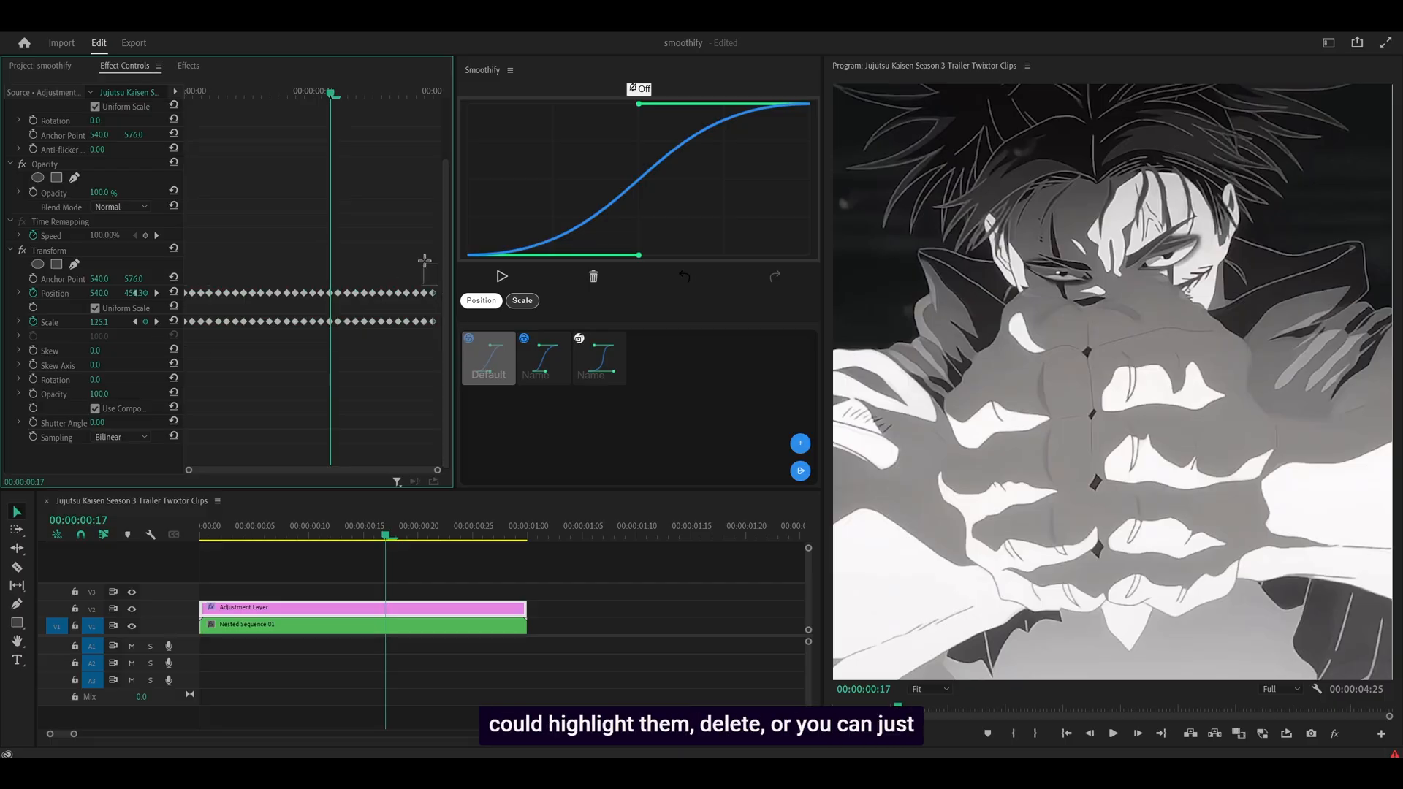
mouse_move(591, 276)
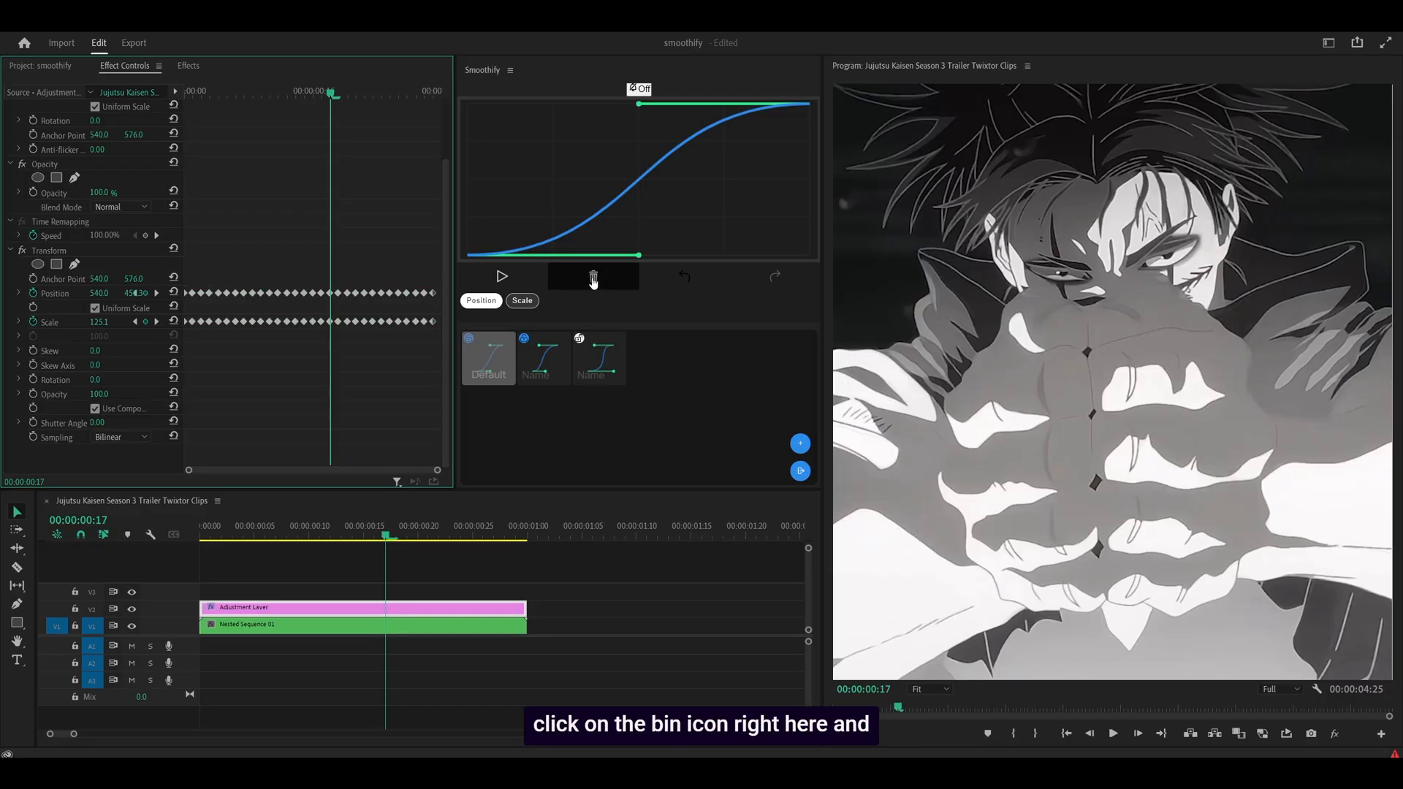
Remove the generated easing keyframes and delete the extra middle point on the ease curve.
left_click(593, 276)
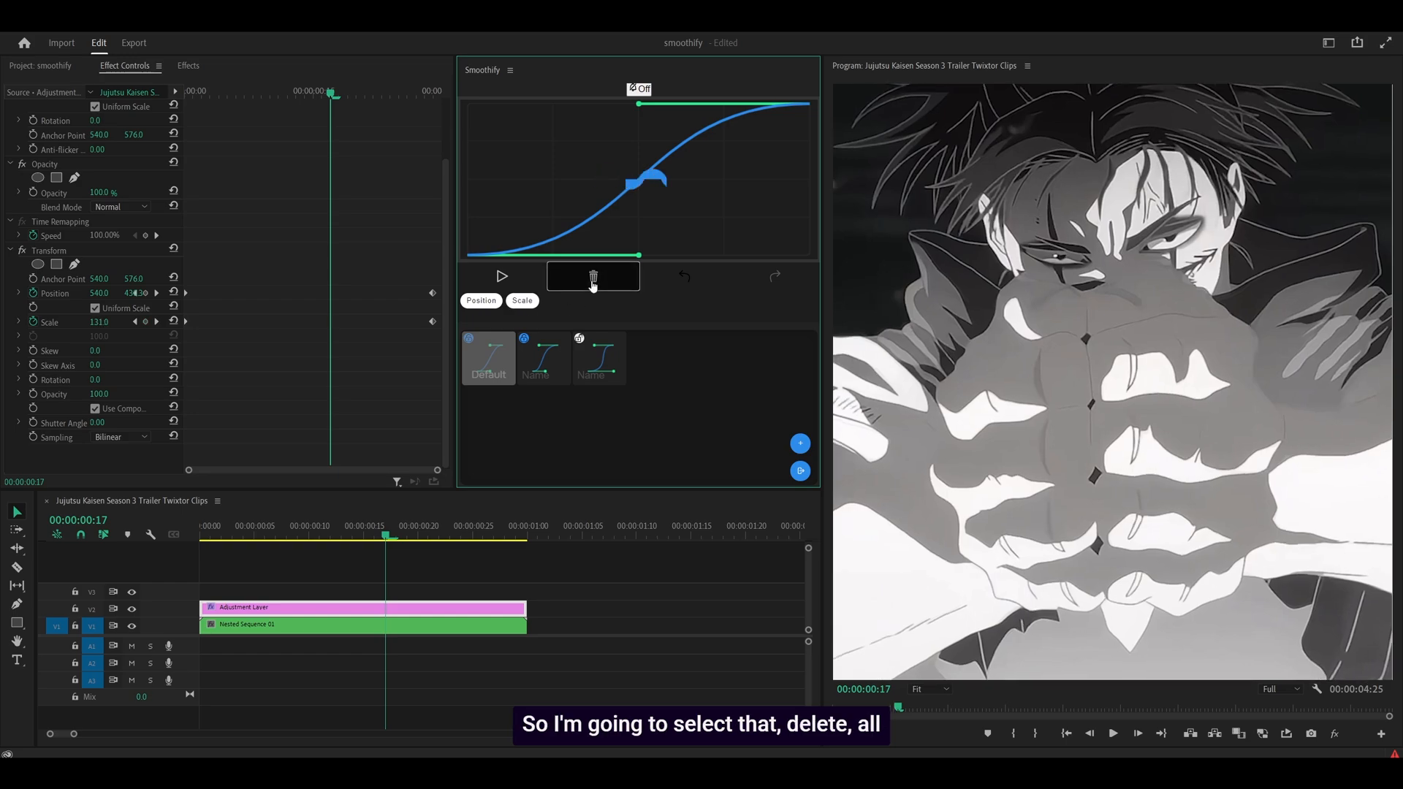
left_click(592, 276)
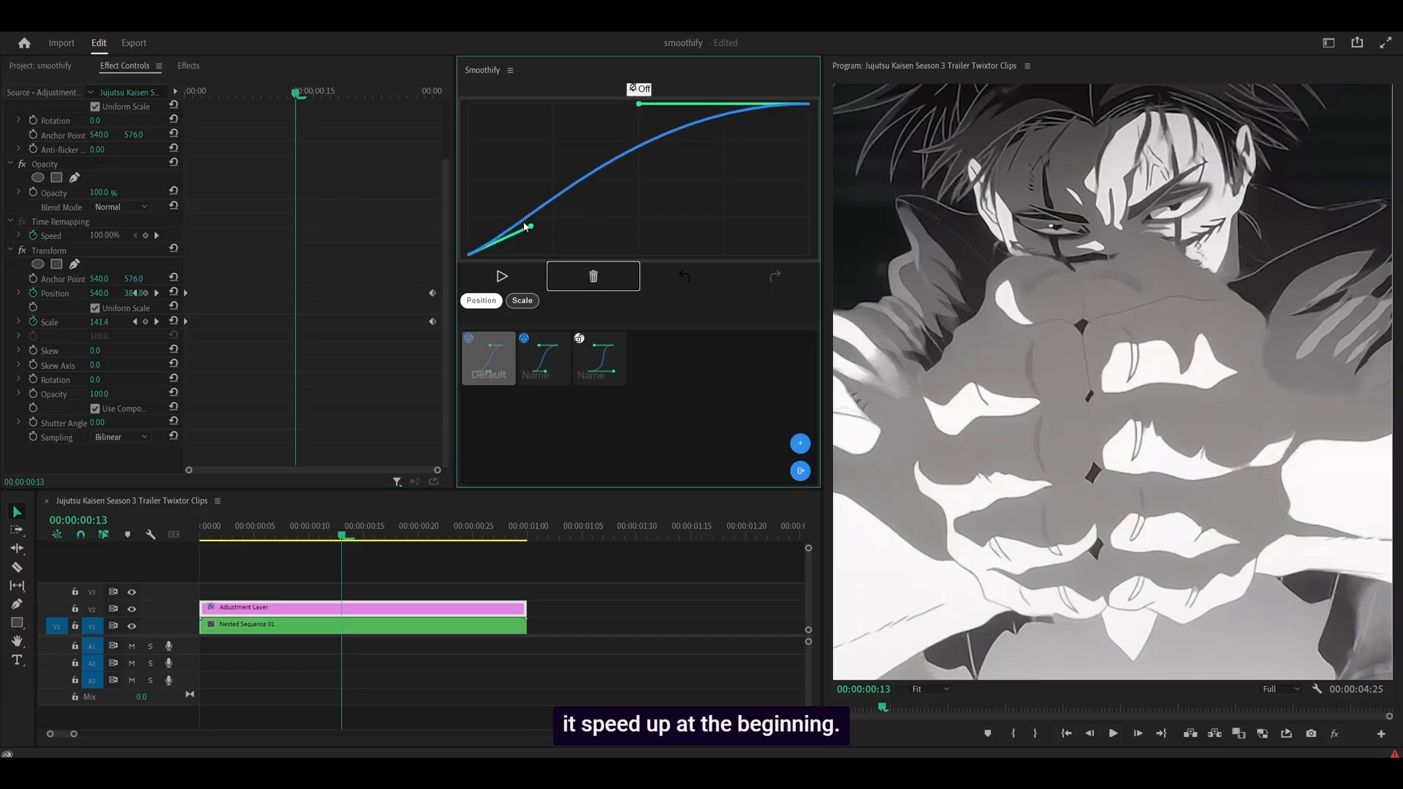
Reshape the curve into a steep-then-flat fast-start ease and apply it to the keyframes.
left_click_drag(526, 228, 518, 170)
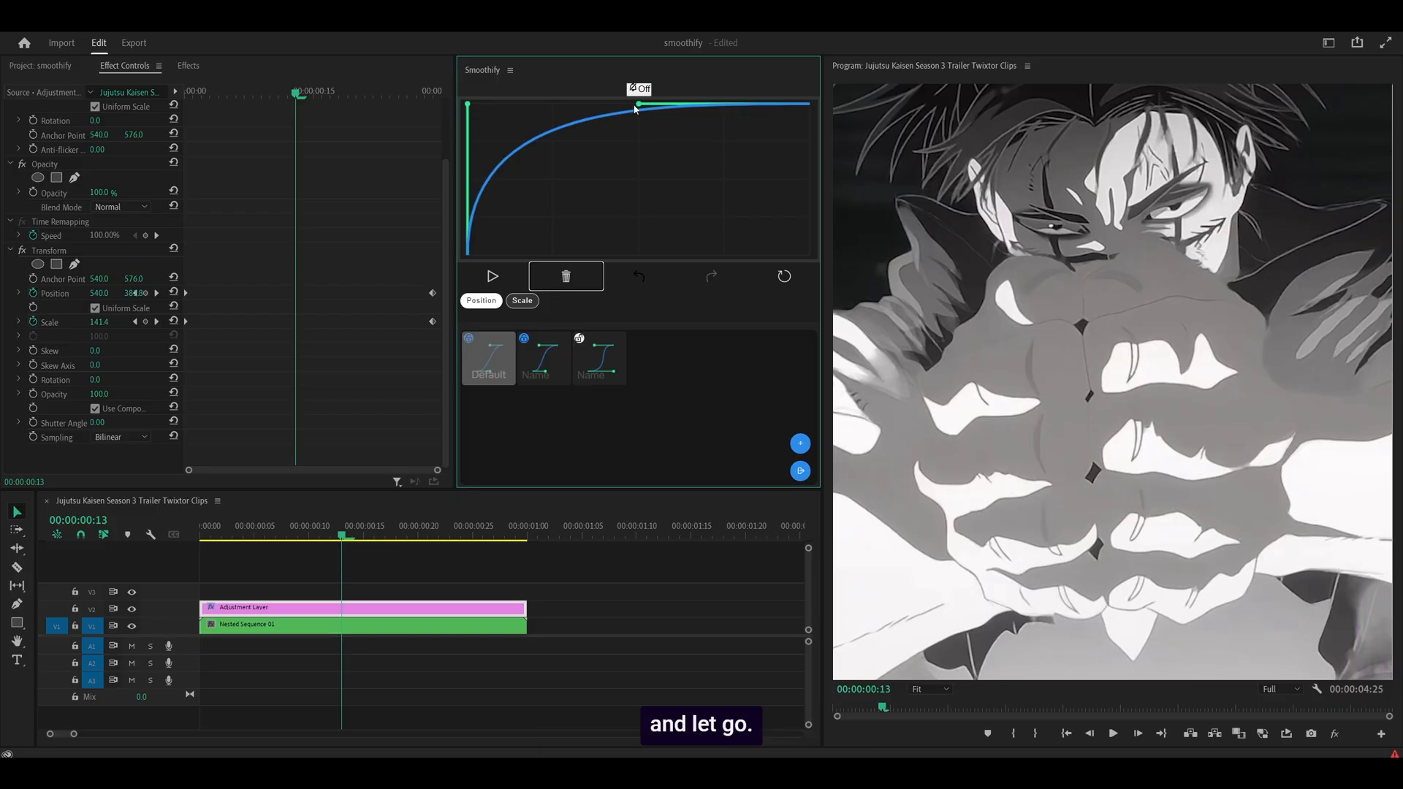
left_click_drag(635, 107, 556, 105)
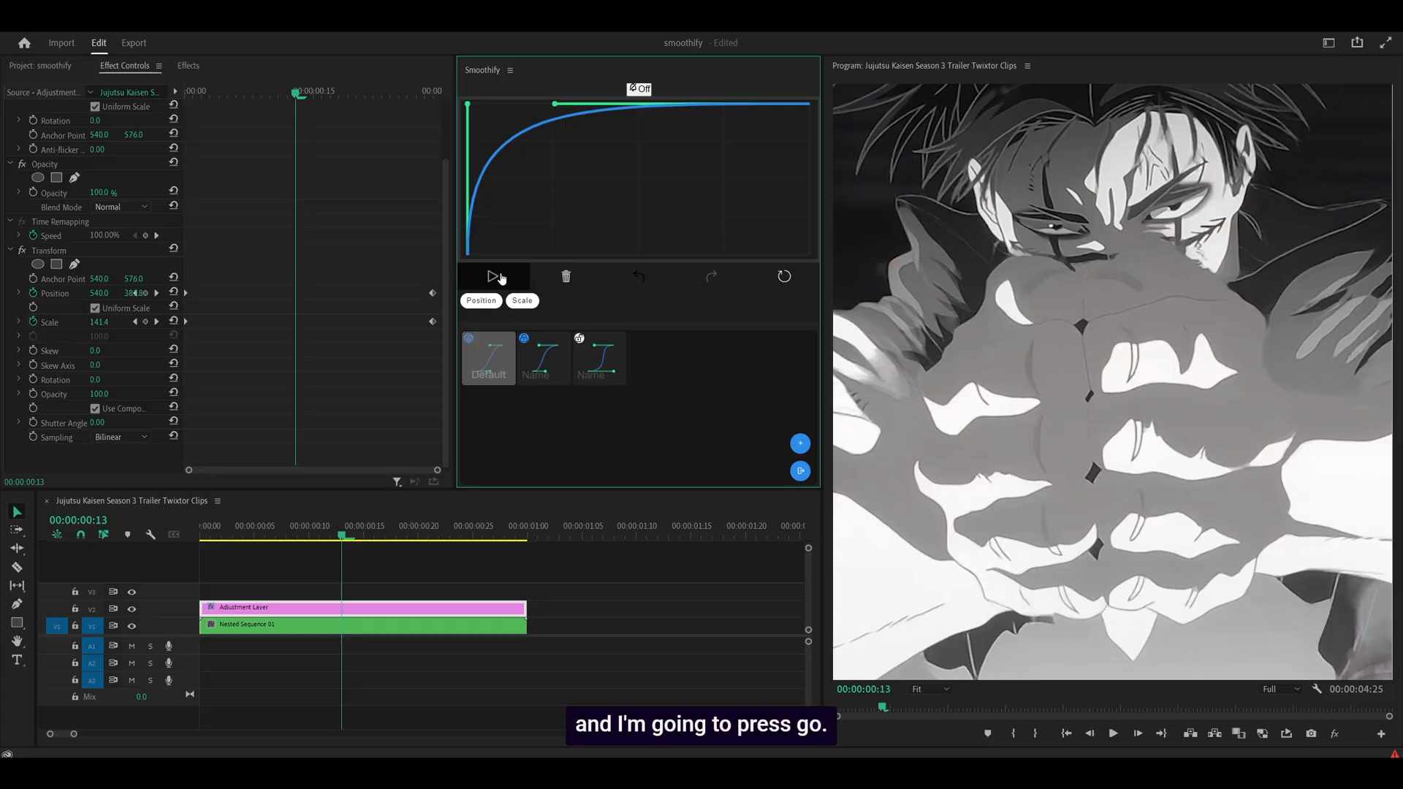
left_click(492, 277)
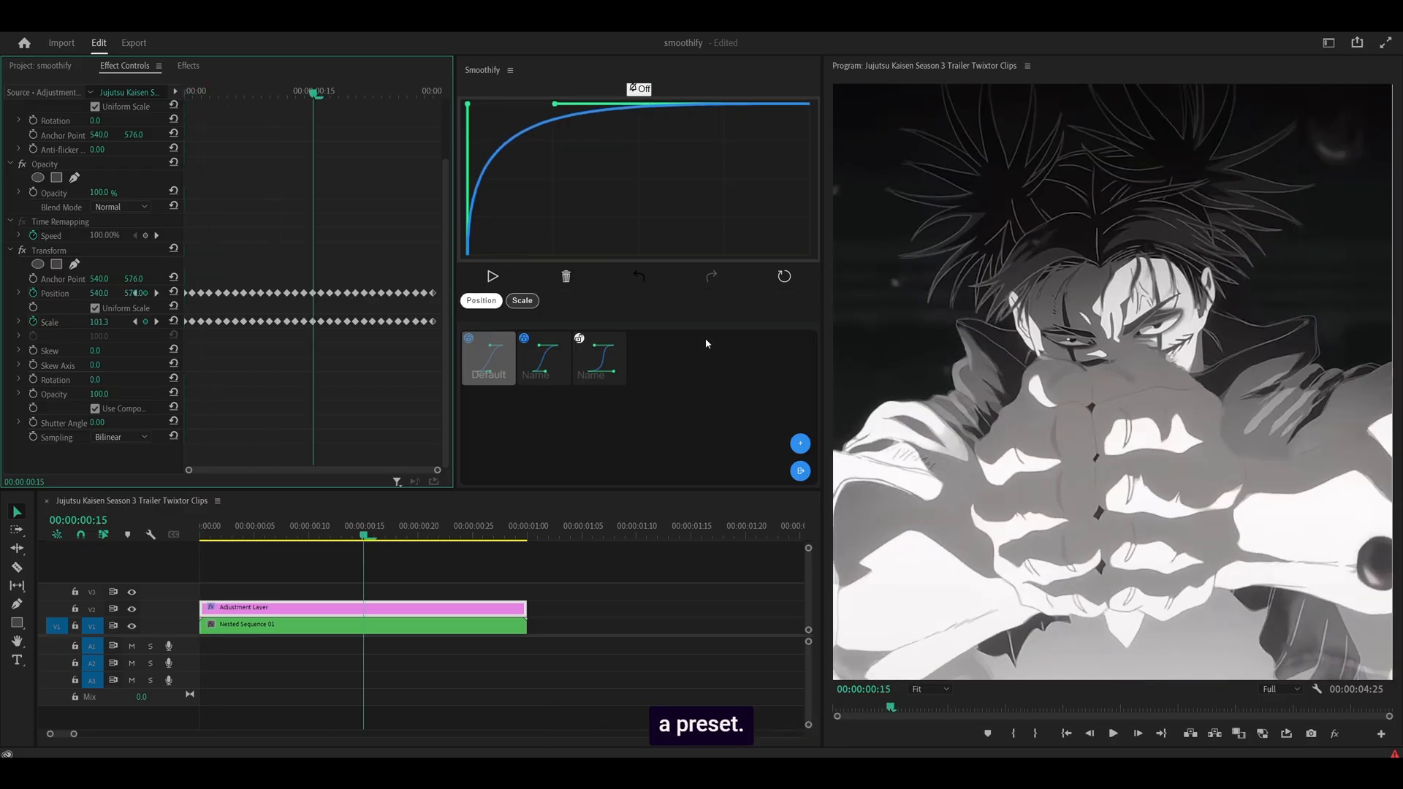
Save the current curve as a new Smoothify preset named 'Fast'.
left_click(800, 444)
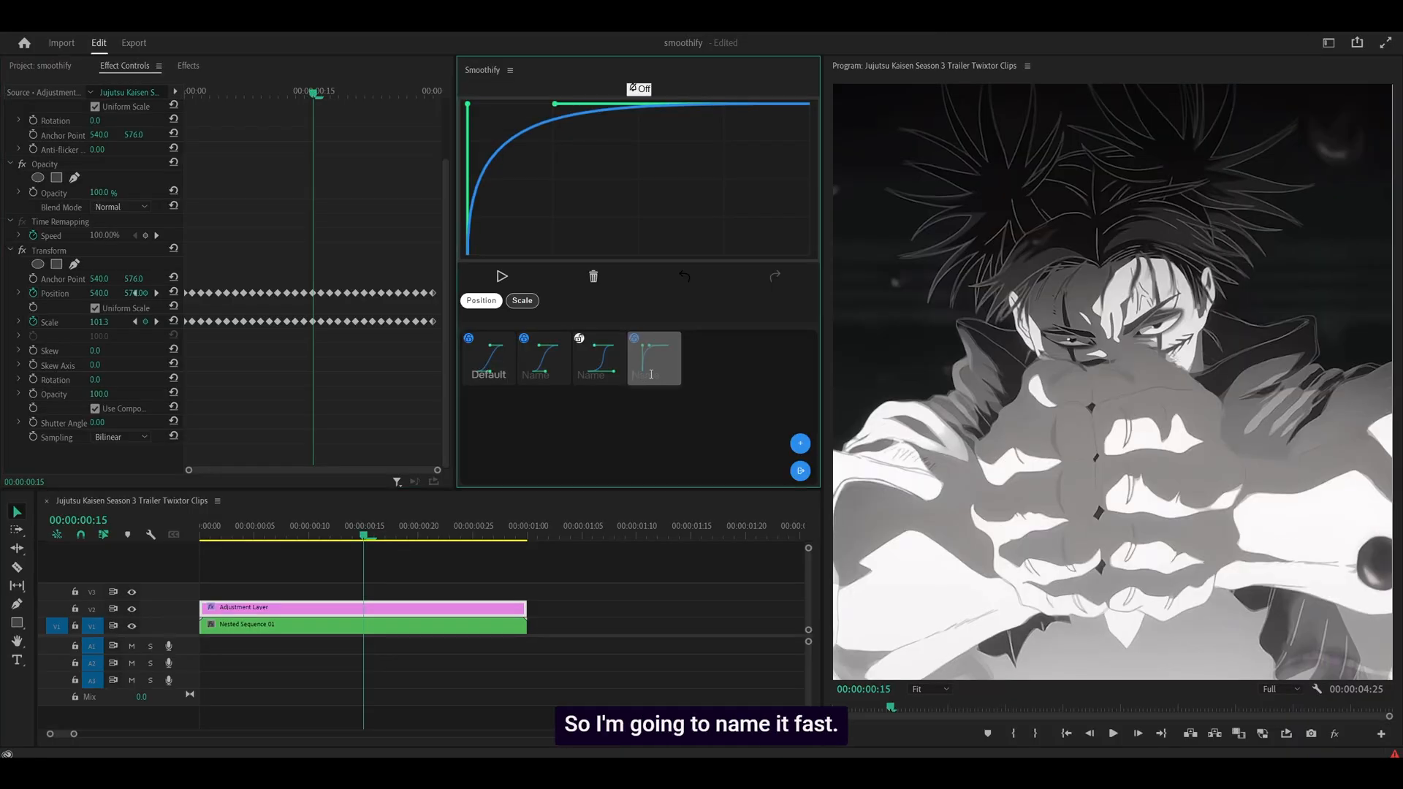
type("Fast")
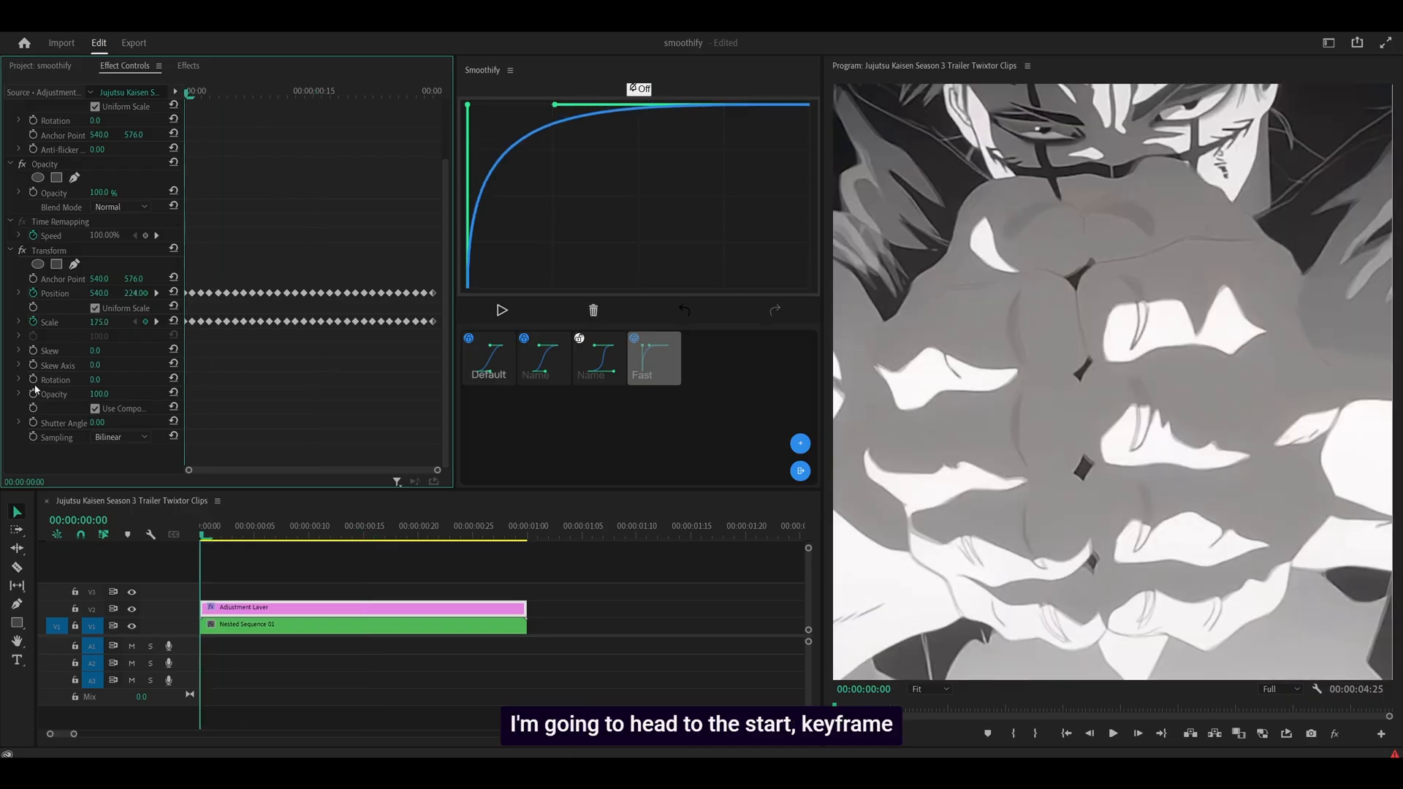
Keyframe Rotation at the start and later in the clip, then exclude Position from the next easing.
left_click(56, 380)
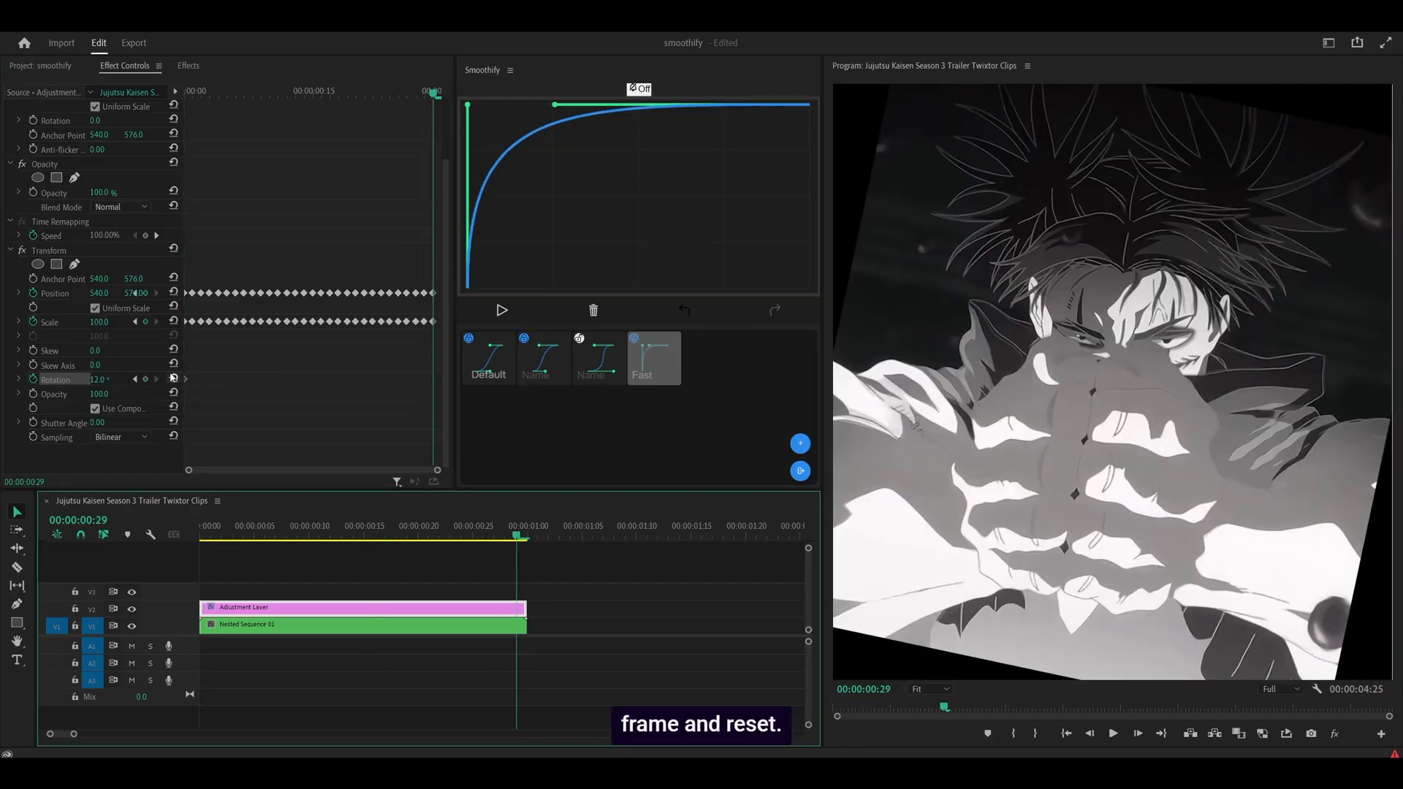
left_click(172, 379)
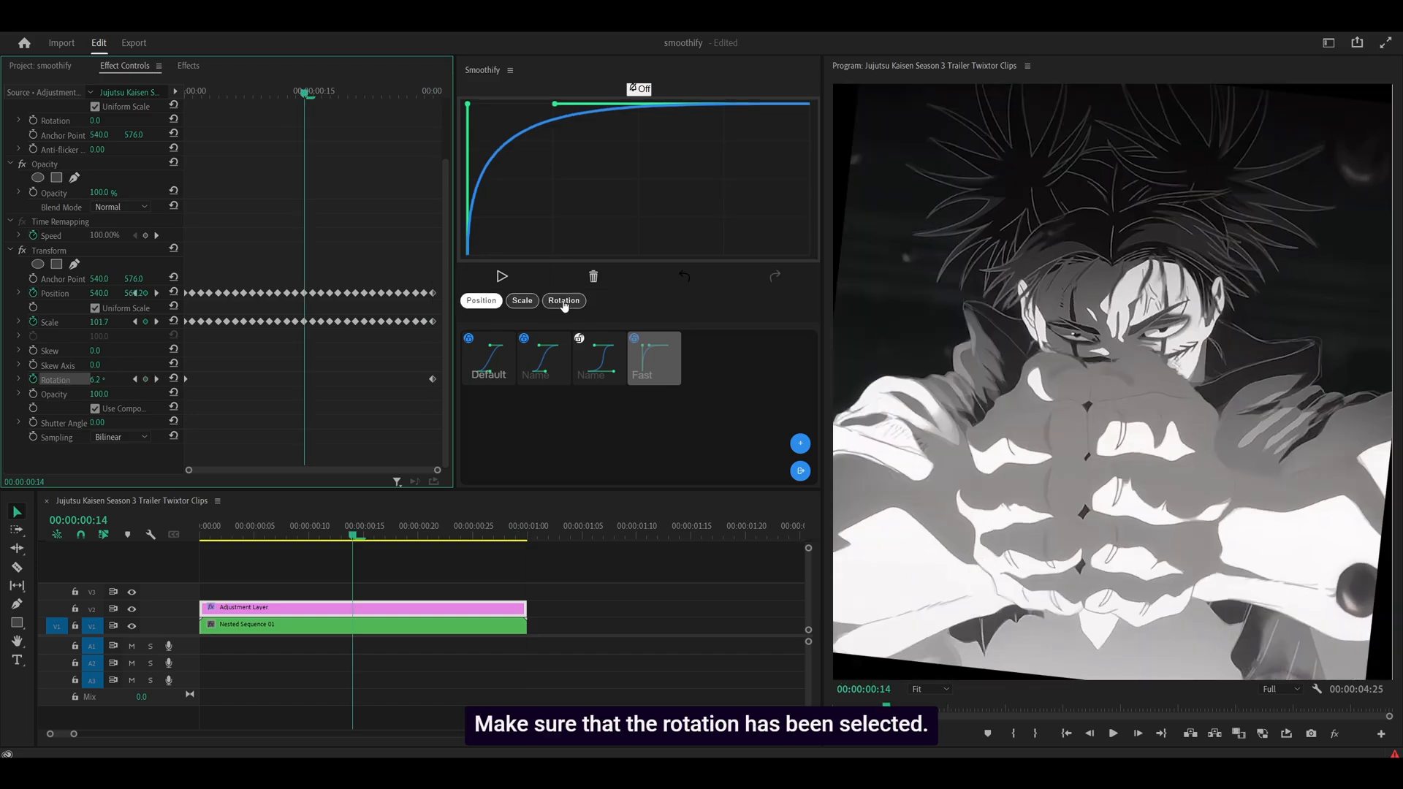
left_click(481, 300)
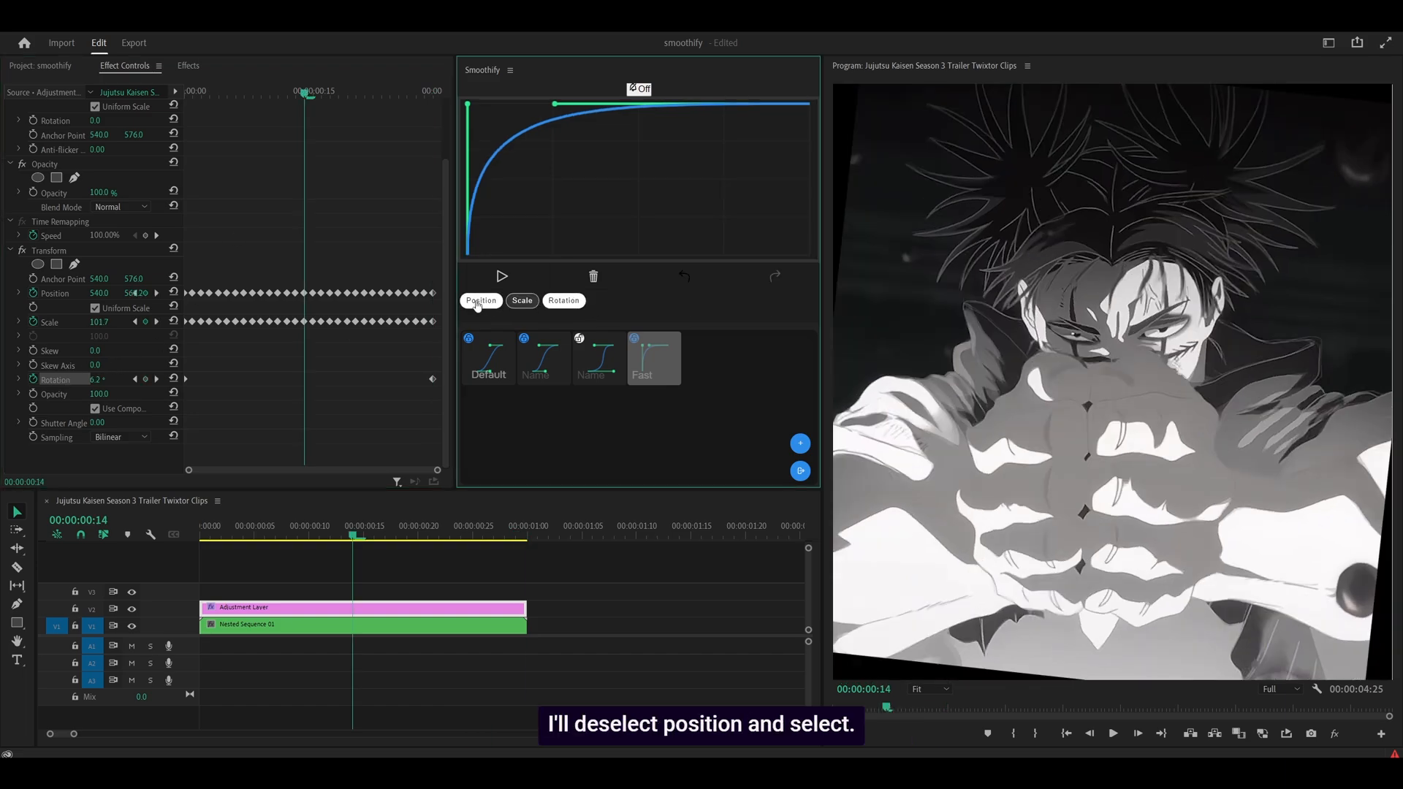